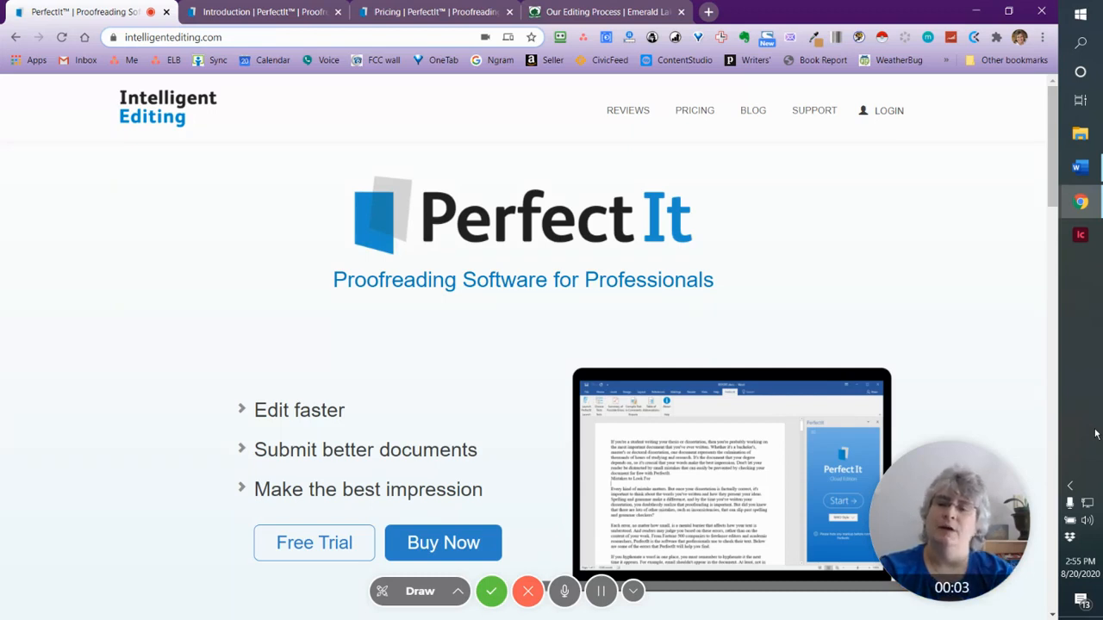
mouse_move(596, 270)
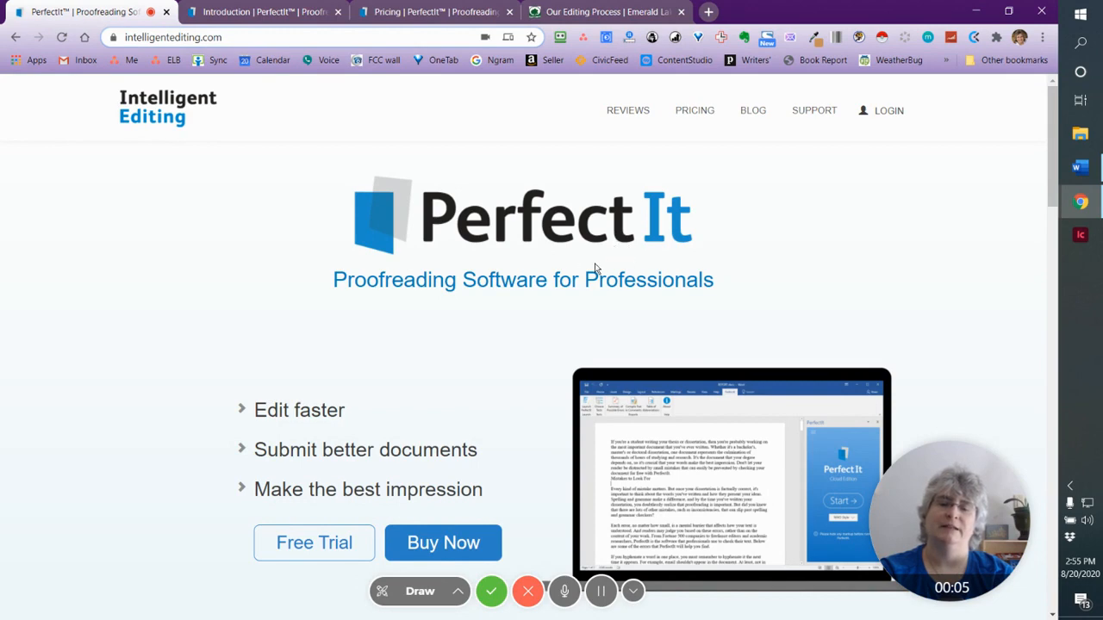
mouse_move(162, 345)
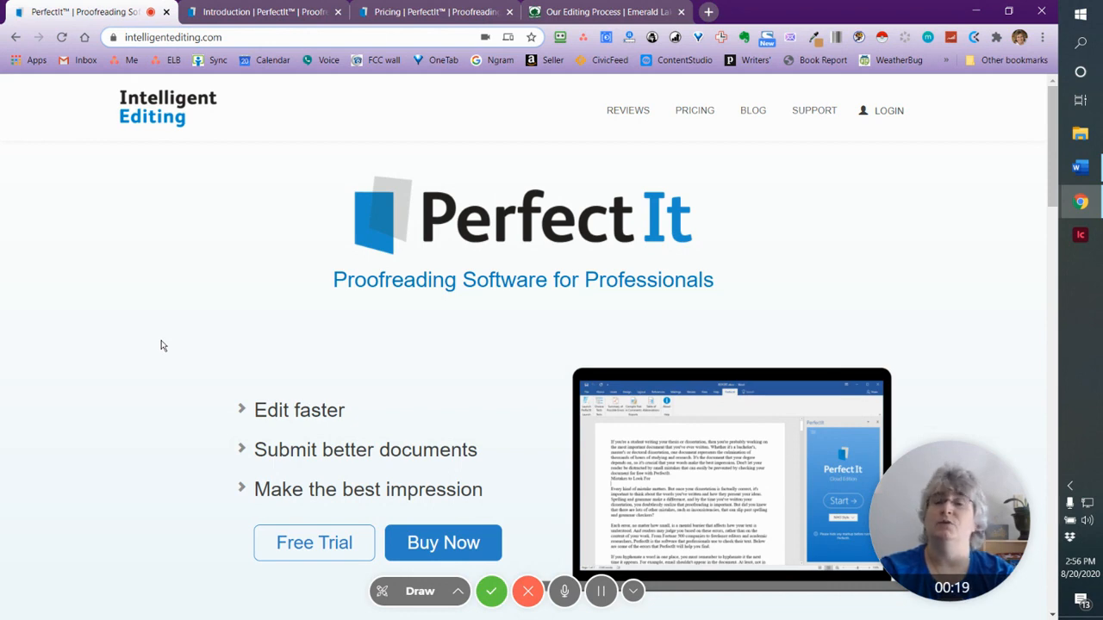
mouse_move(561, 162)
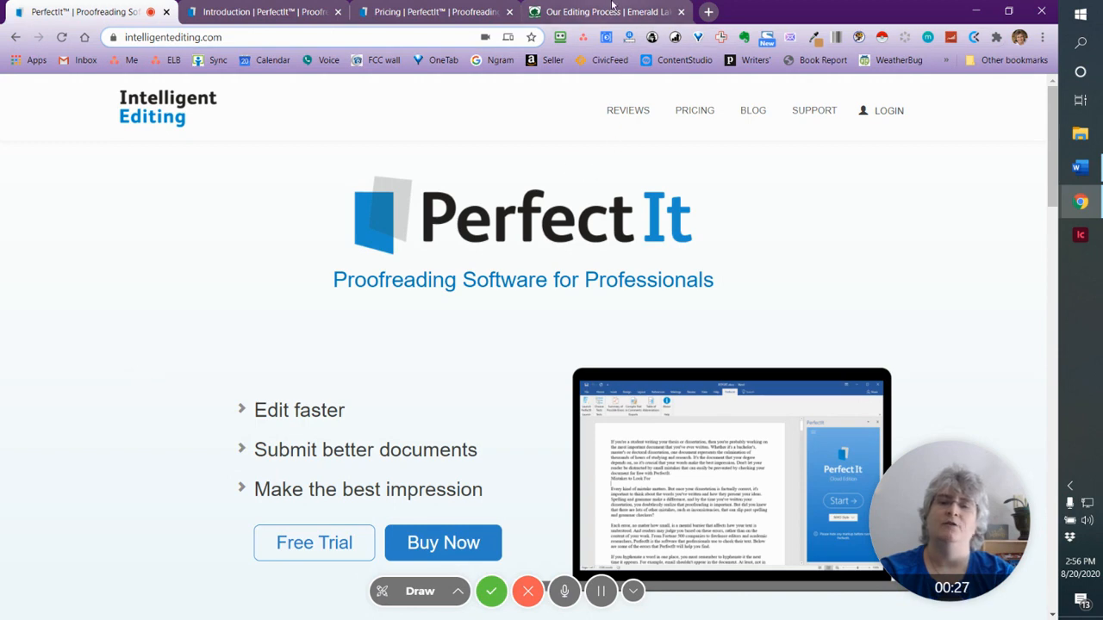
- Switch to the Emerald Lake Books page and scroll through Line, Content and Development Editing
left_click(612, 12)
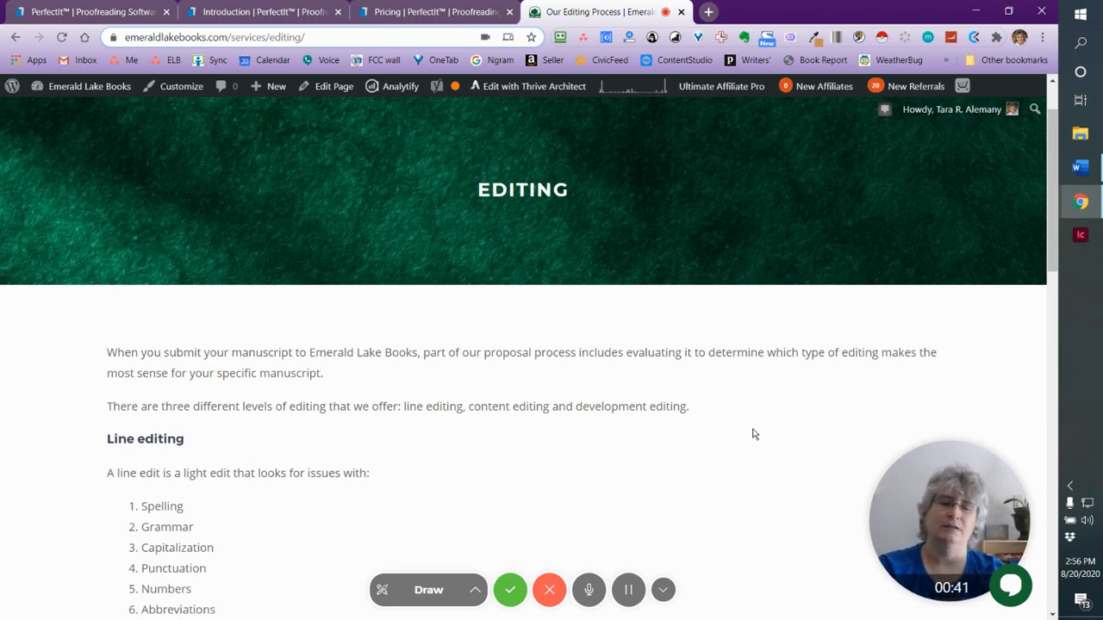
scroll("down", 3)
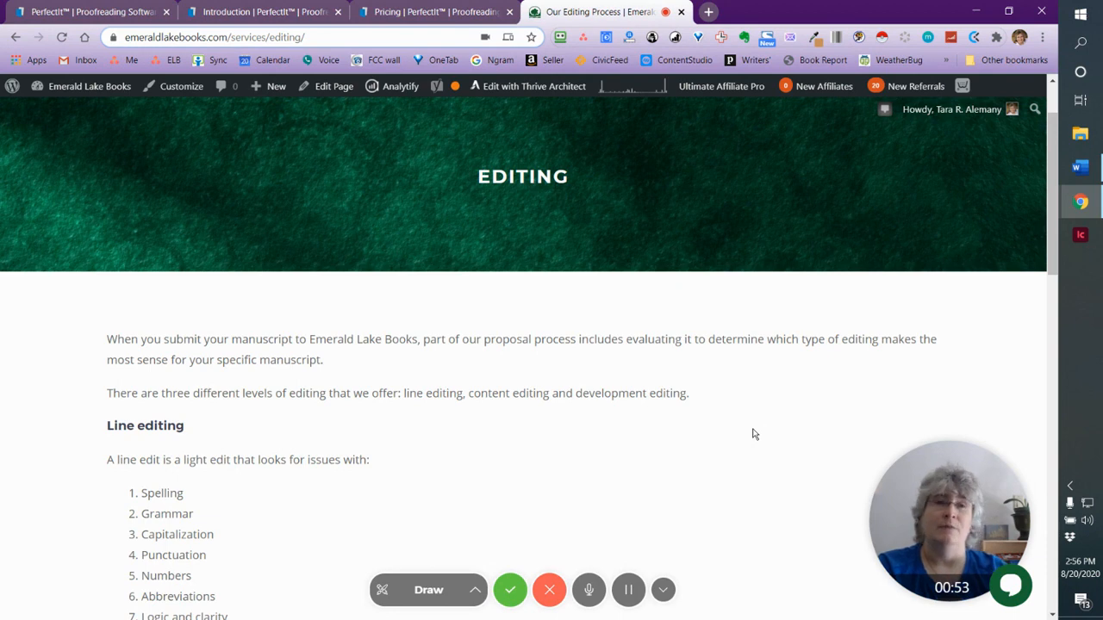
scroll("down", 3)
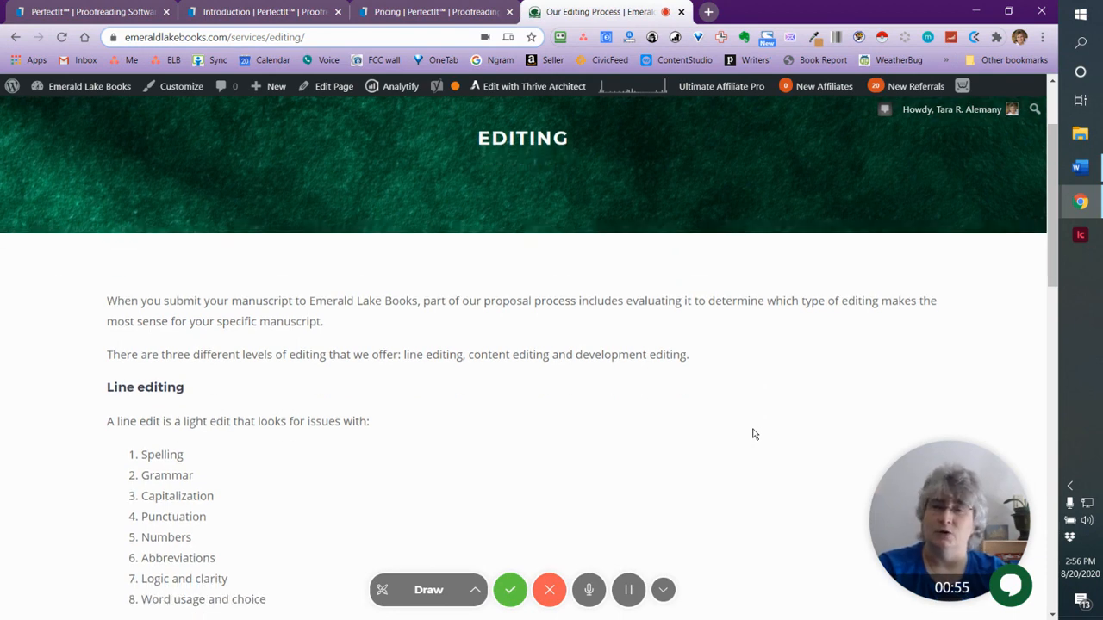
scroll("down", 3)
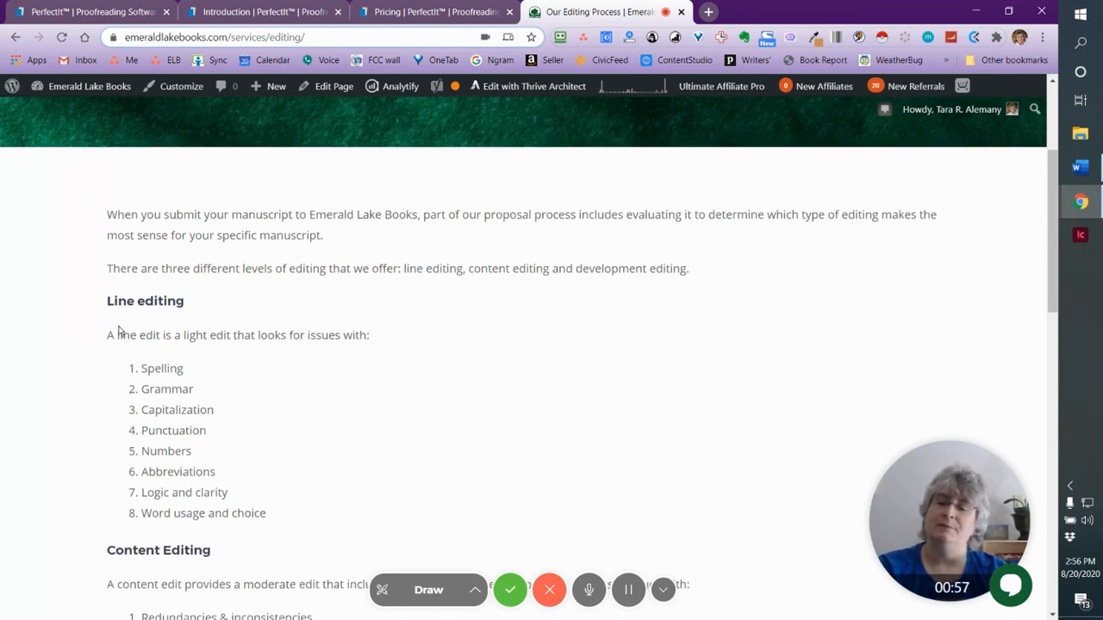
mouse_move(243, 304)
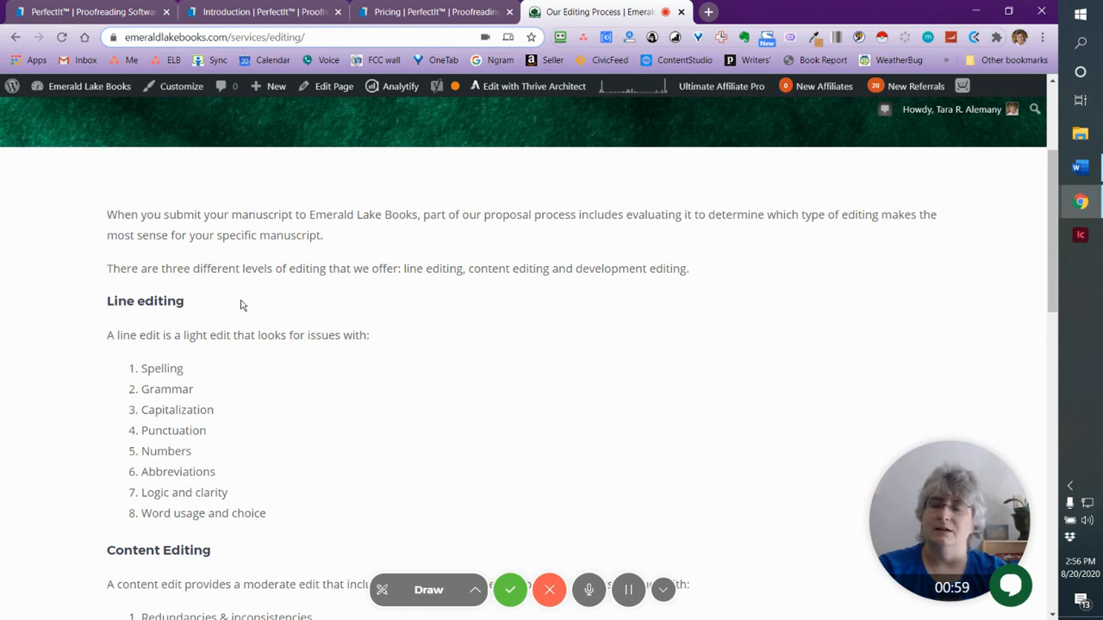
scroll("down", 3)
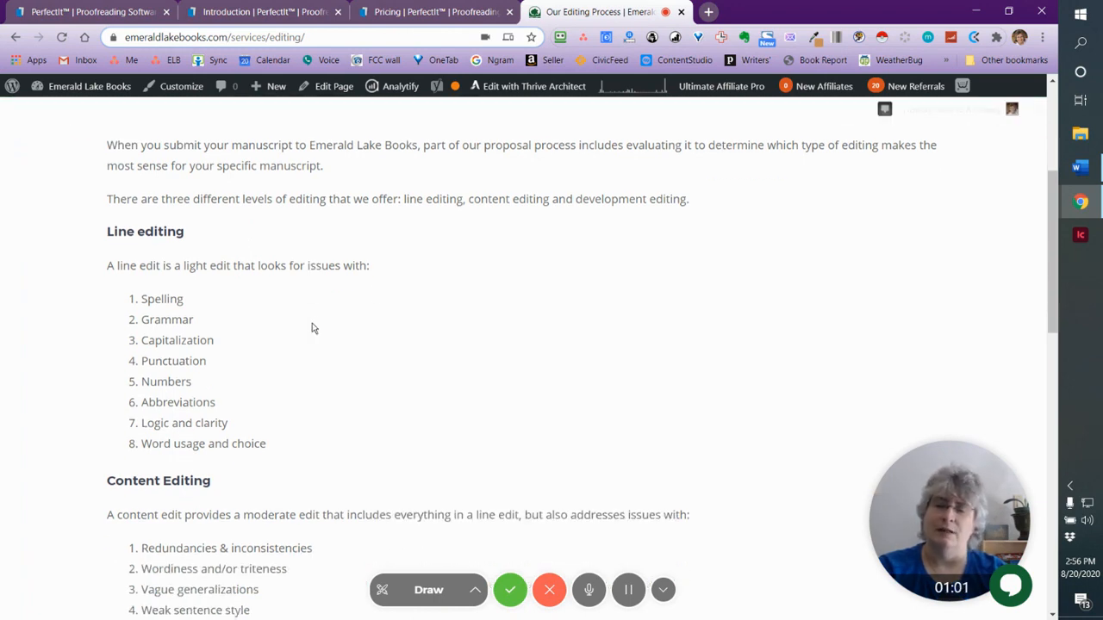
mouse_move(359, 328)
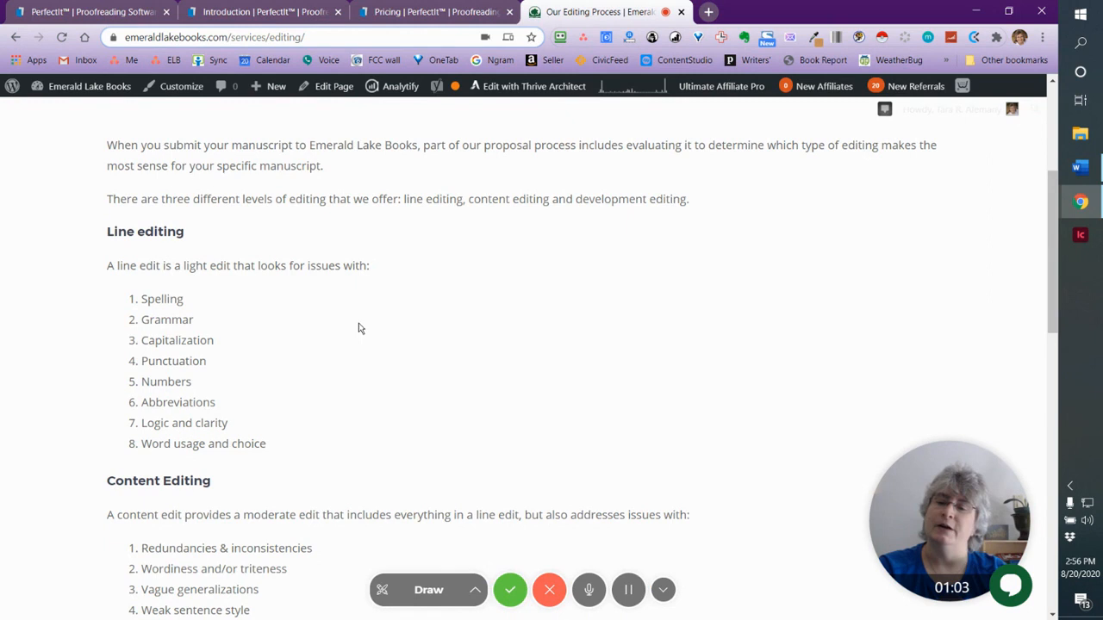
mouse_move(333, 432)
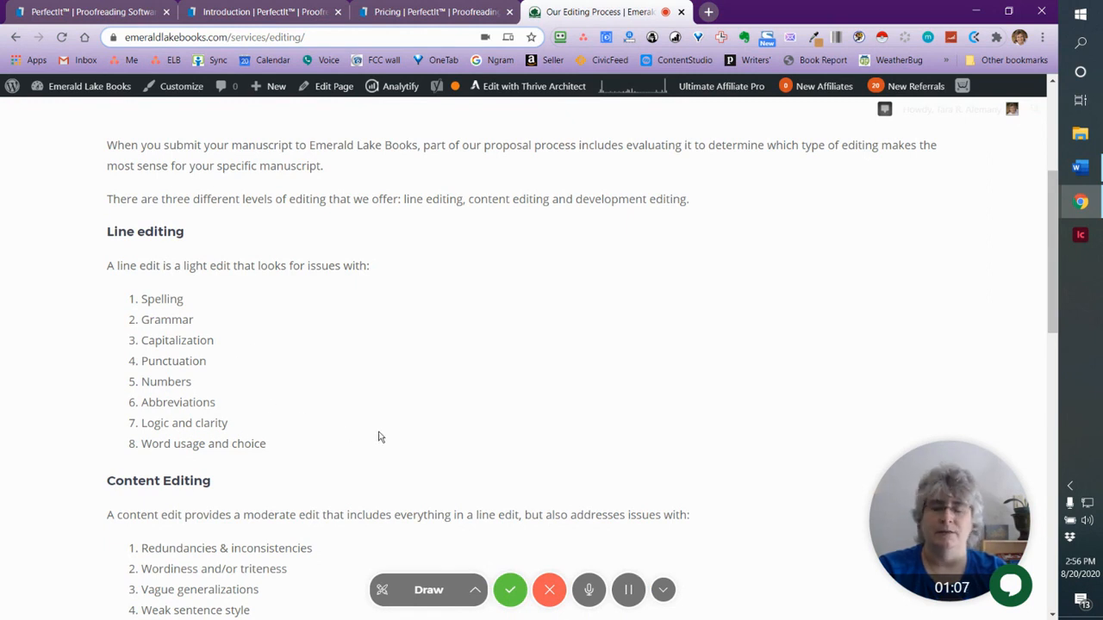
scroll("down", 3)
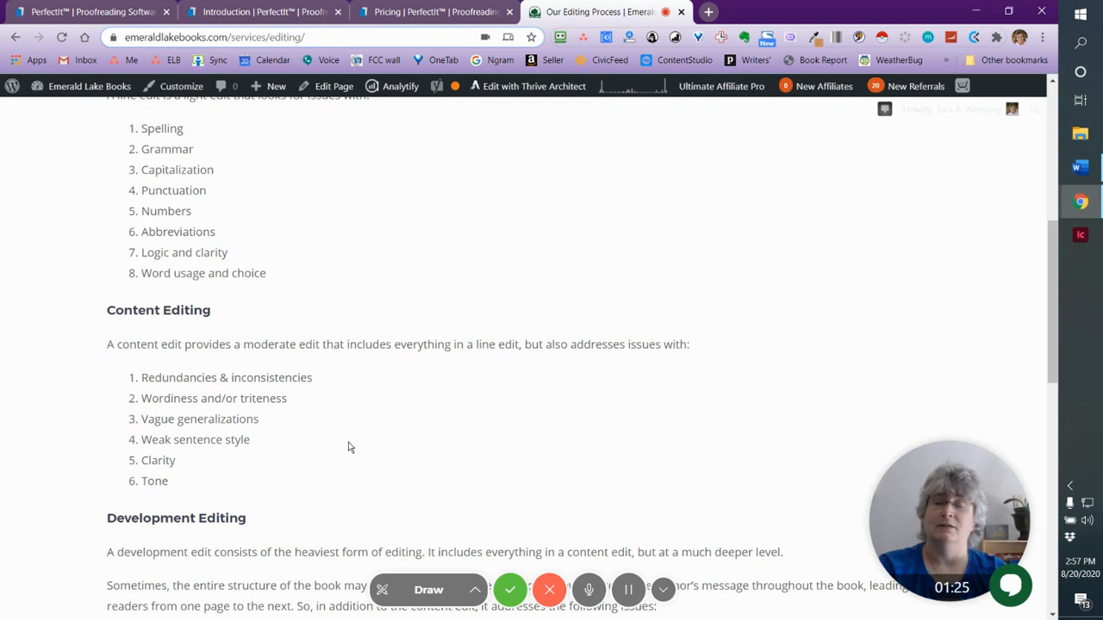
scroll("down", 3)
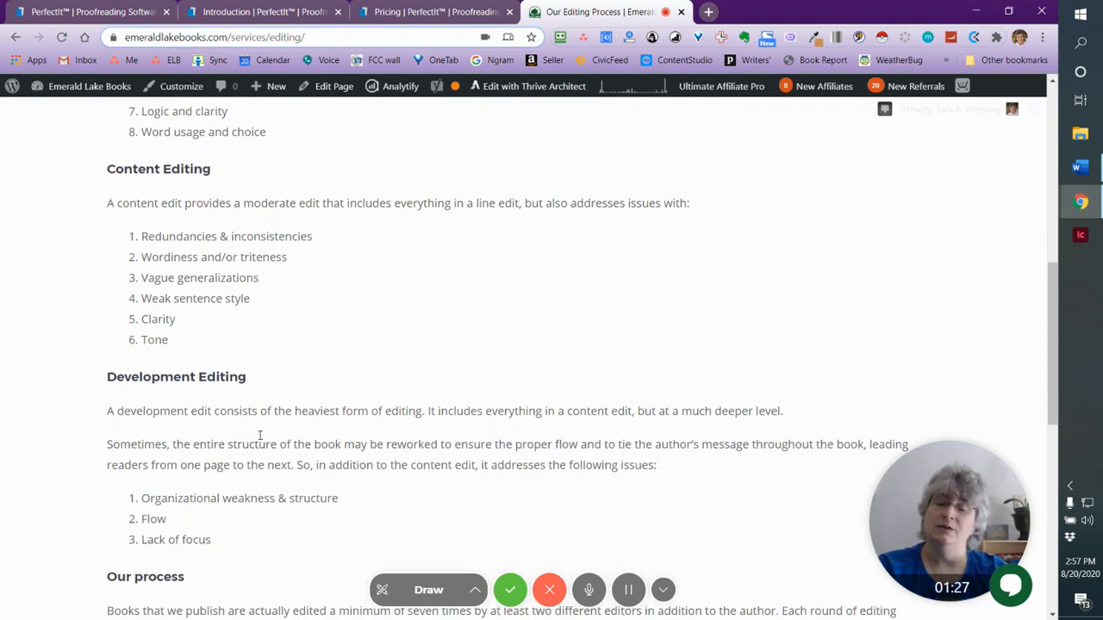
scroll("down", 3)
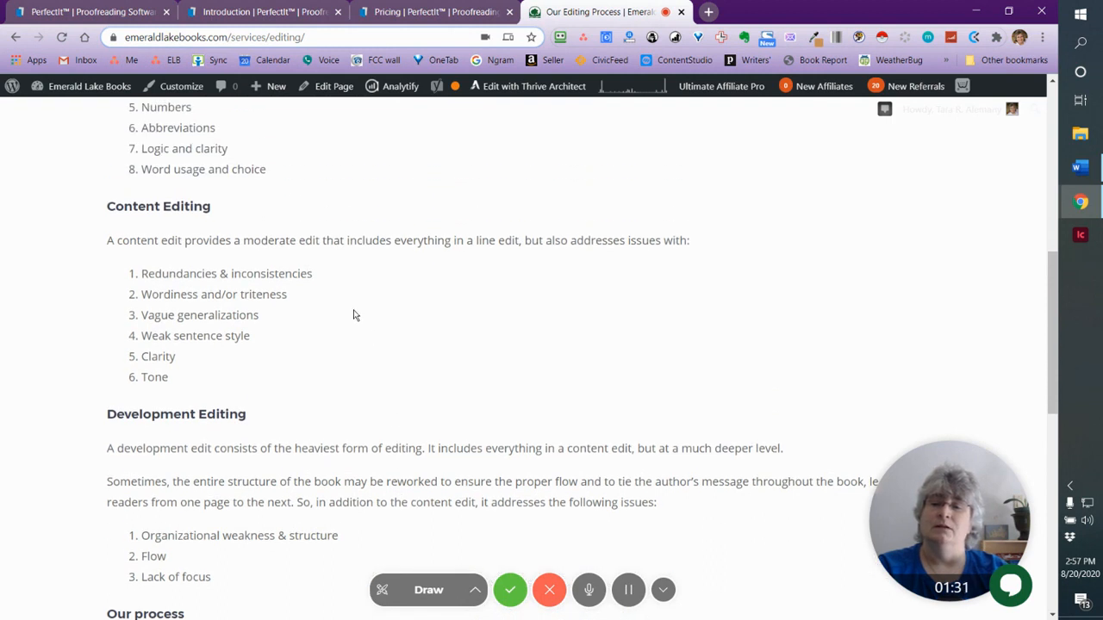
mouse_move(287, 424)
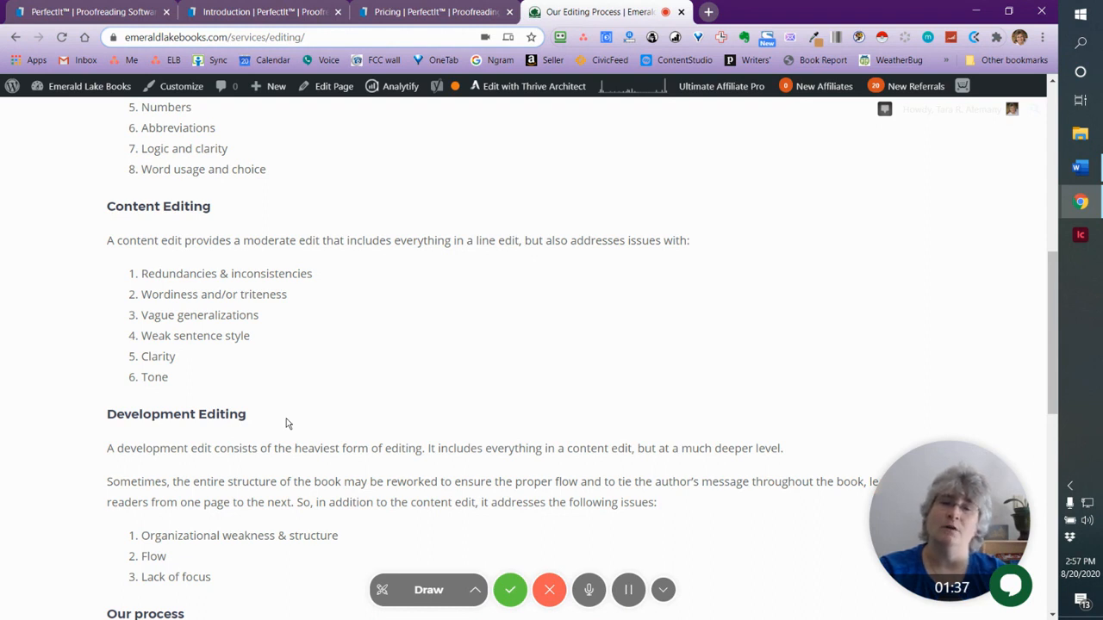
scroll("down", 3)
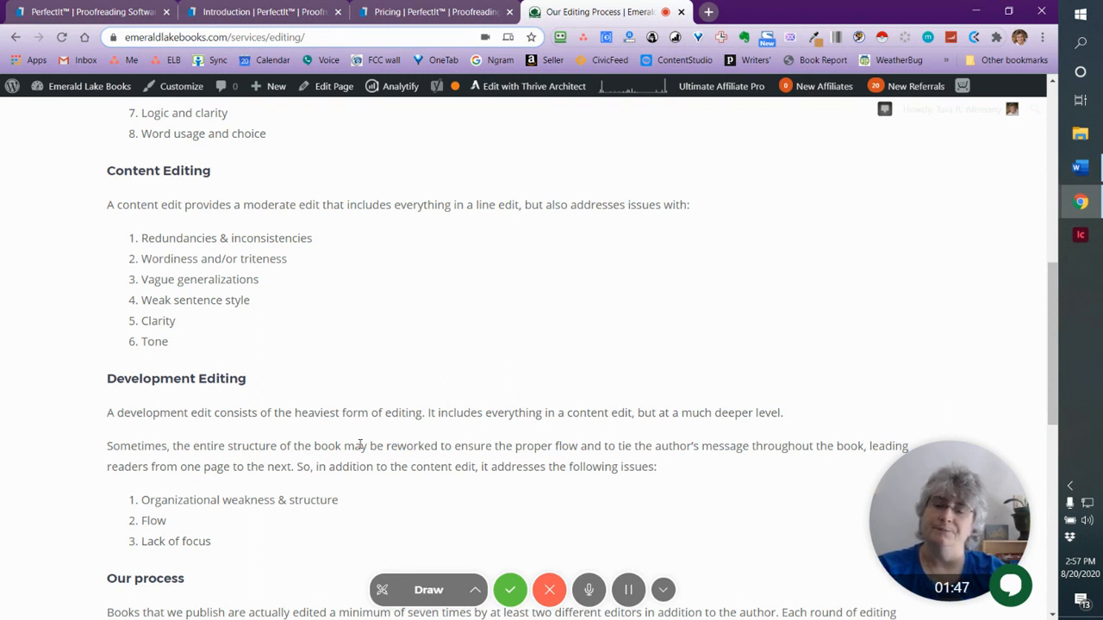
scroll("down", 3)
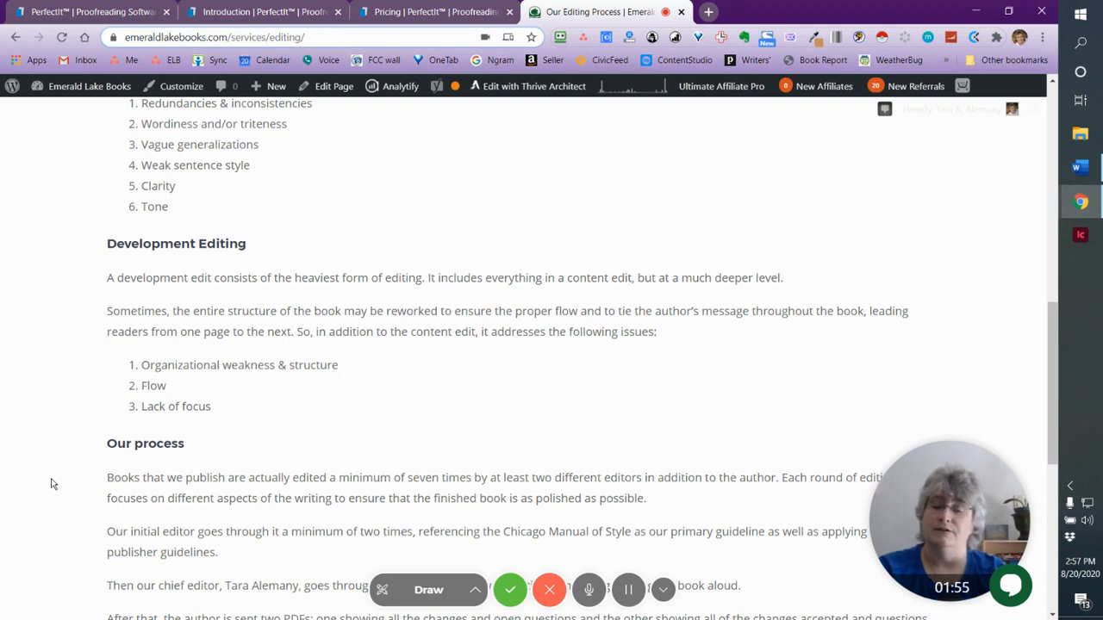
- Scroll back up on the Emerald Lake Books editing page
scroll("up", 3)
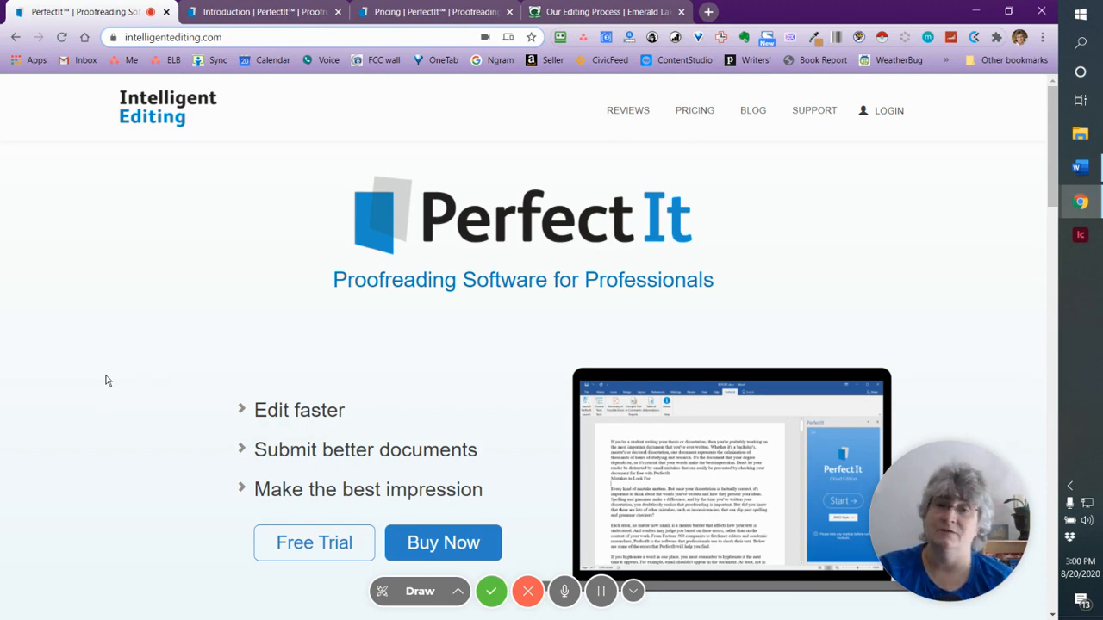
- Scroll down the PerfectIt homepage's feature highlights
scroll("down", 3)
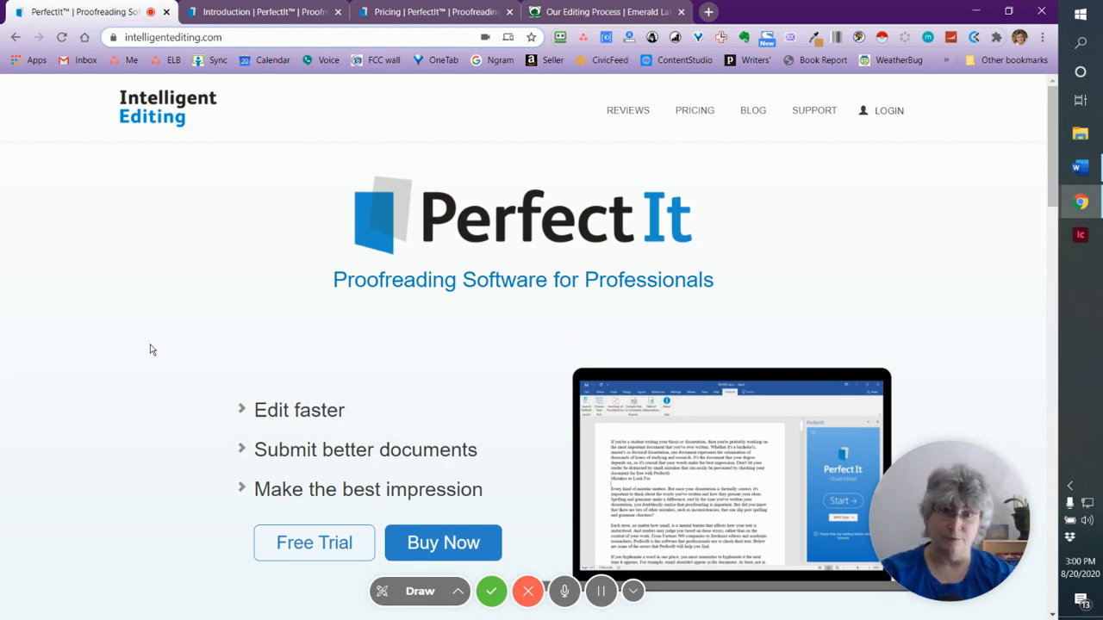
mouse_move(105, 427)
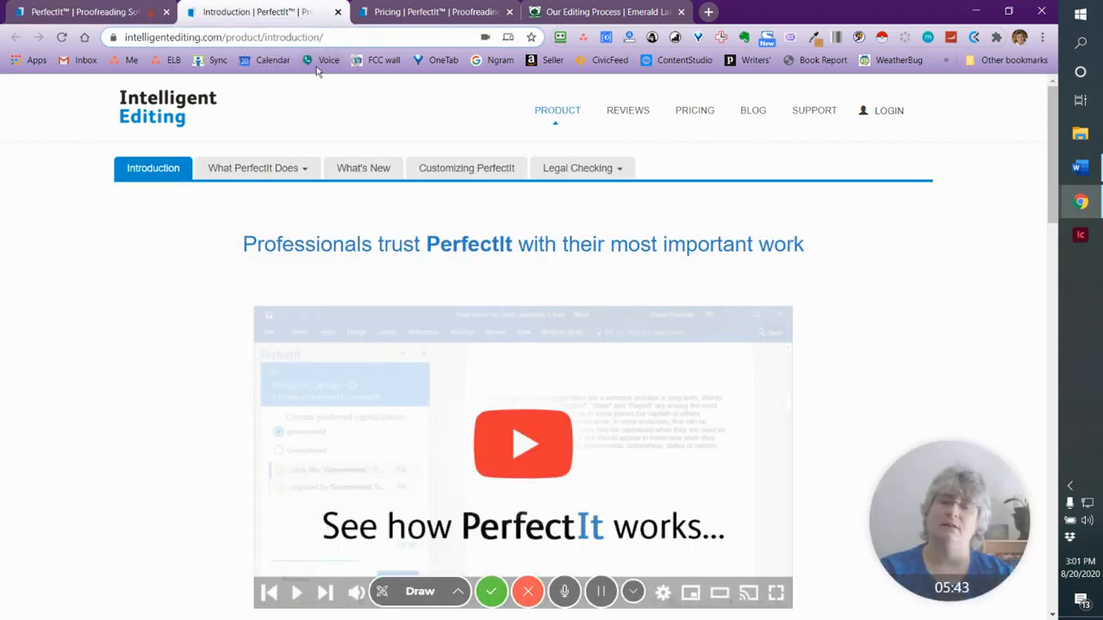
left_click(252, 168)
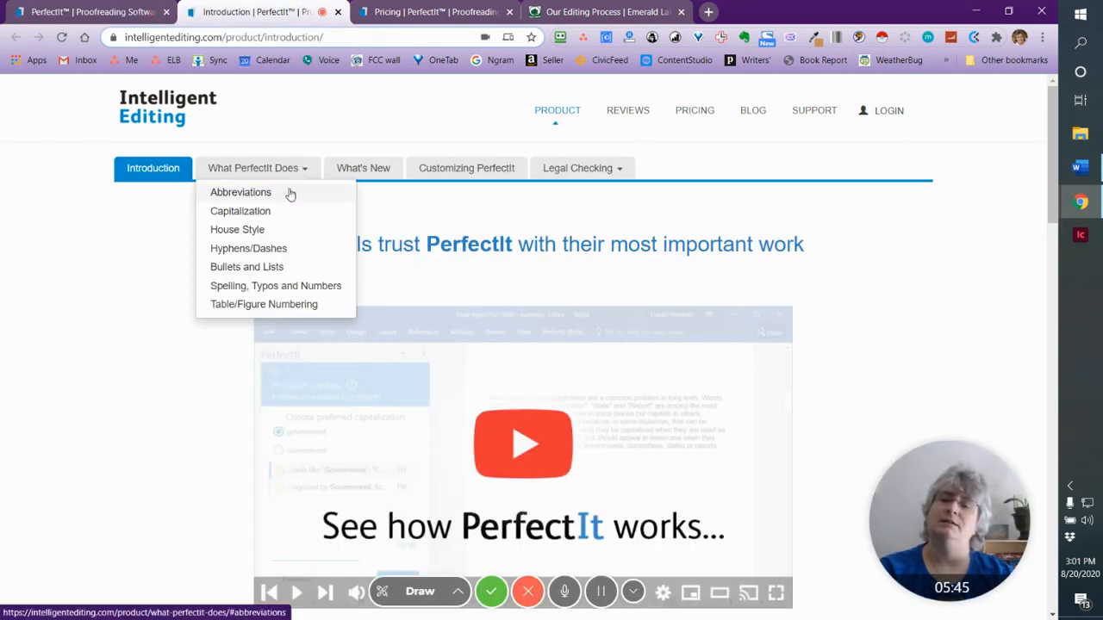
mouse_move(295, 197)
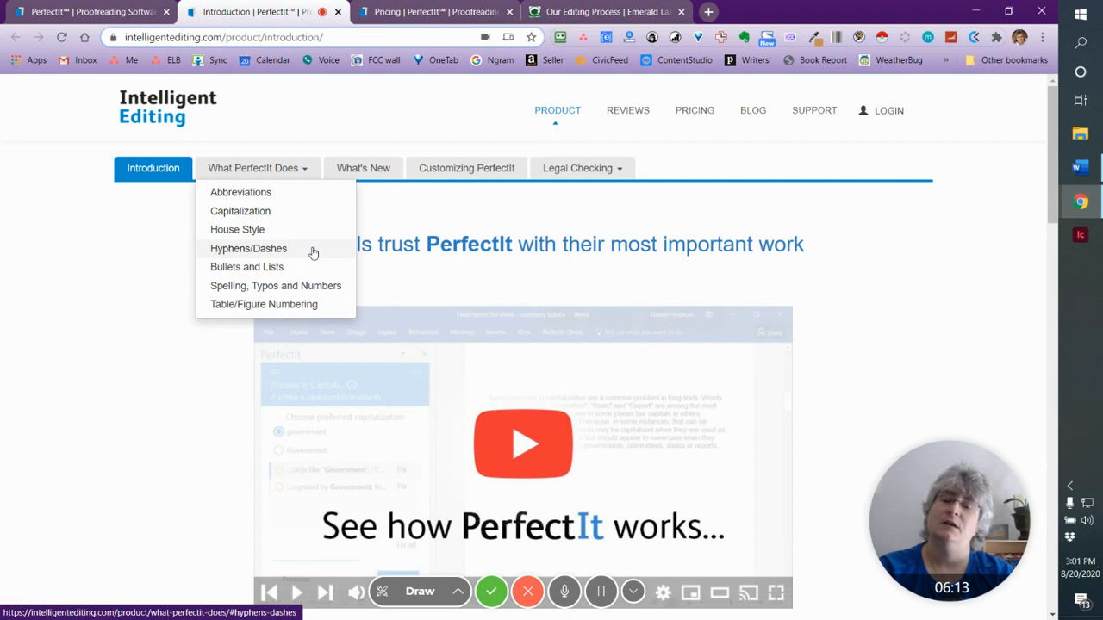
mouse_move(319, 268)
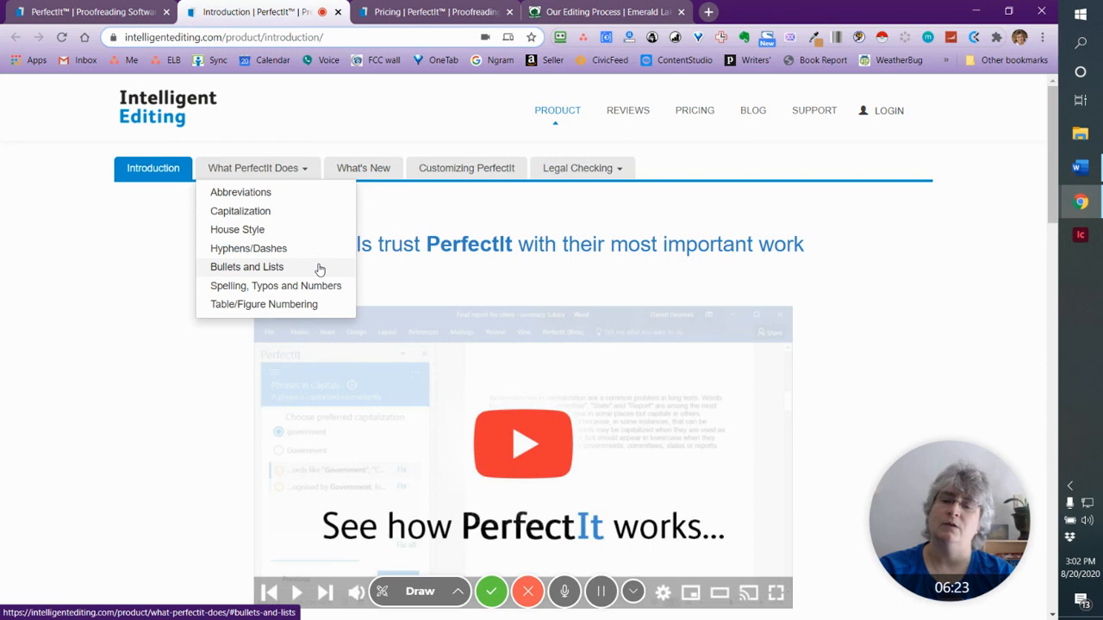
mouse_move(333, 297)
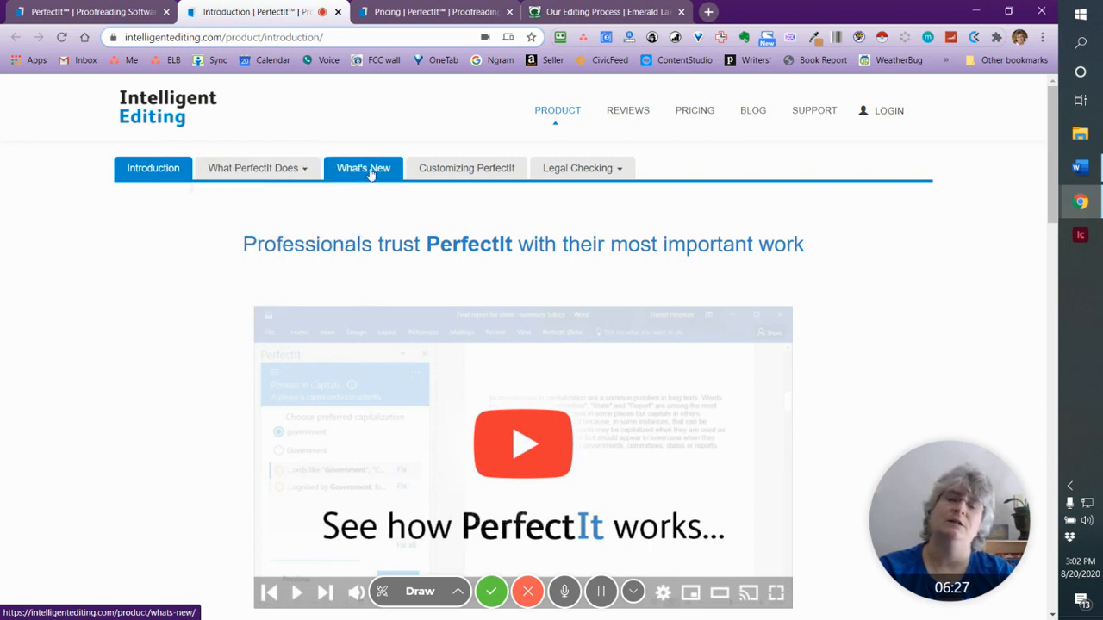
left_click(576, 168)
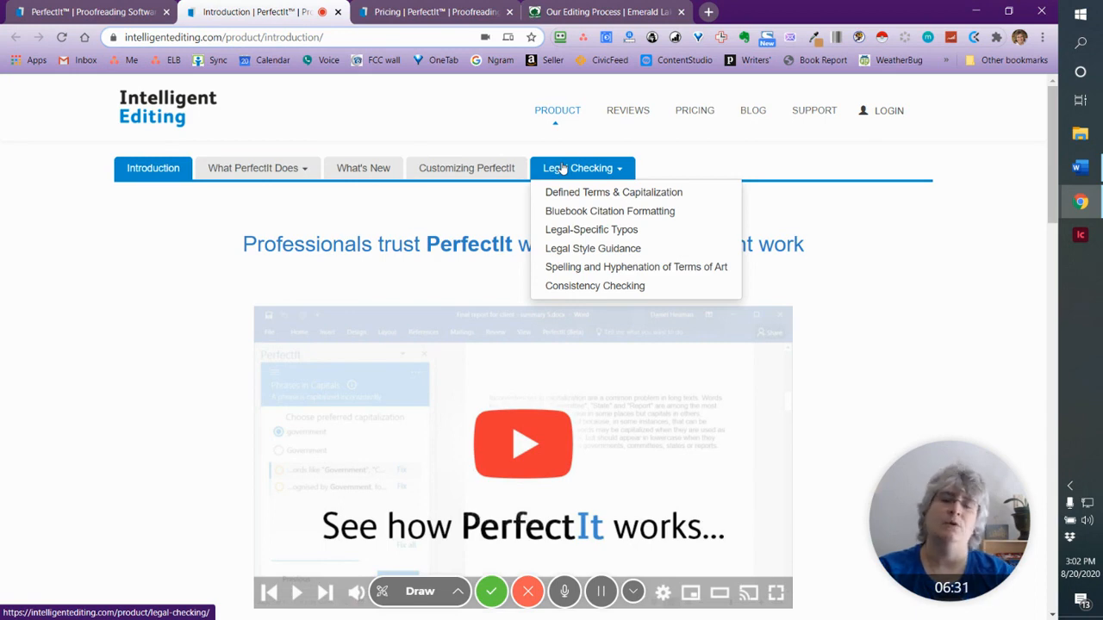
mouse_move(574, 192)
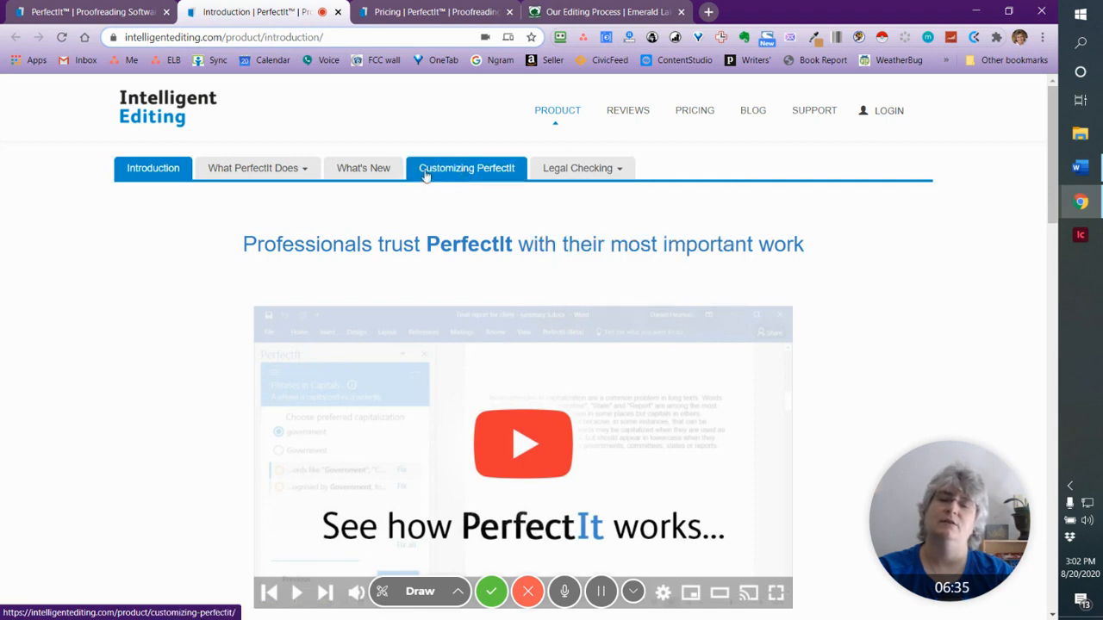
left_click(253, 168)
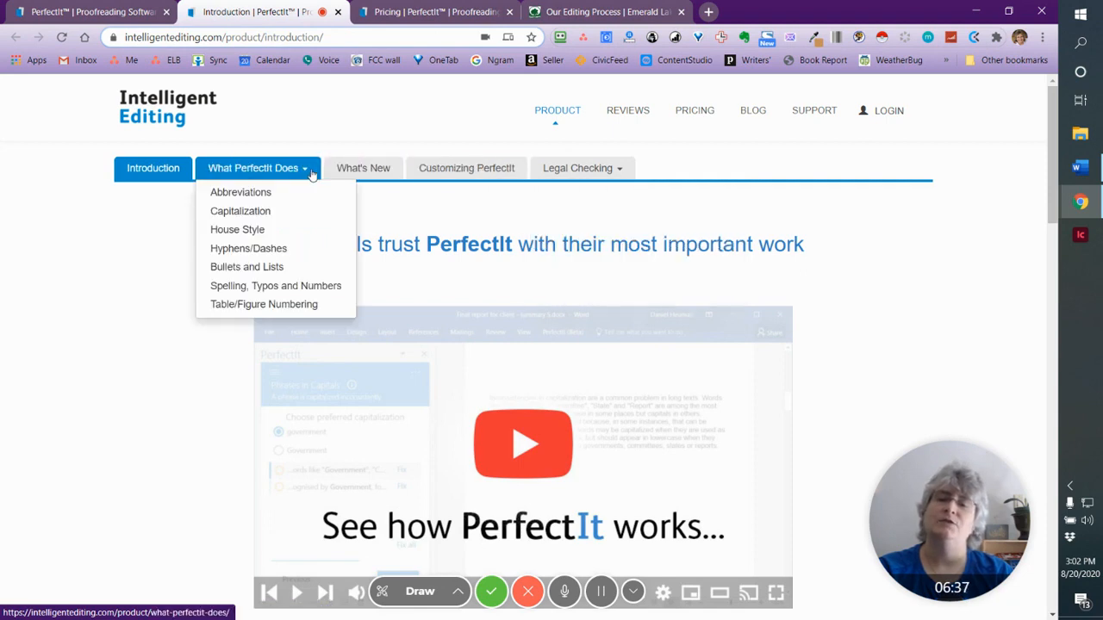
left_click(422, 12)
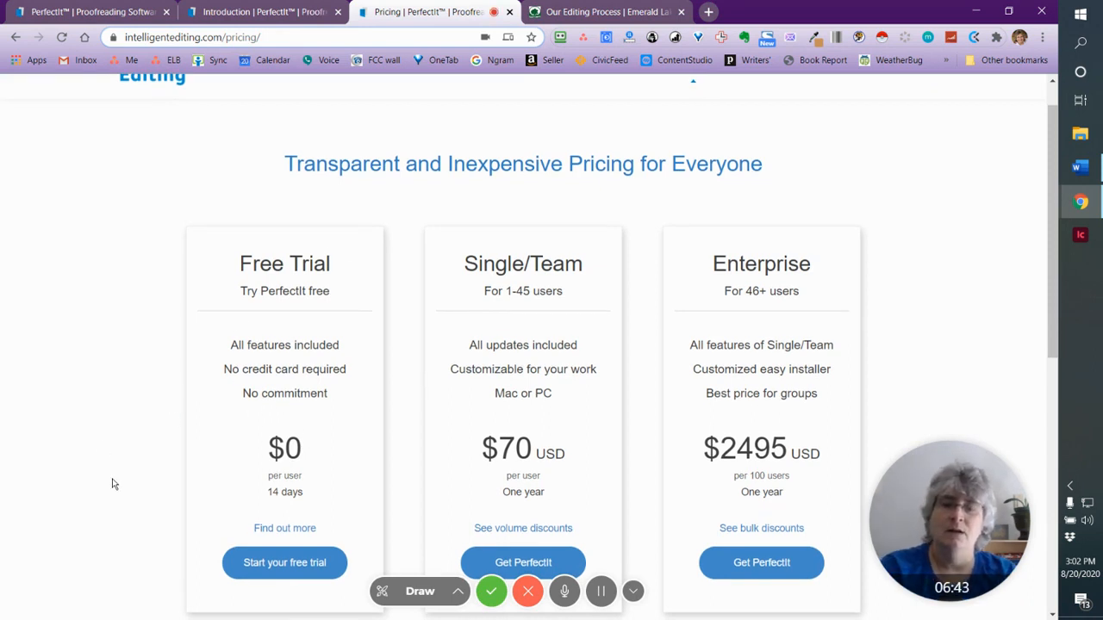
scroll("down", 3)
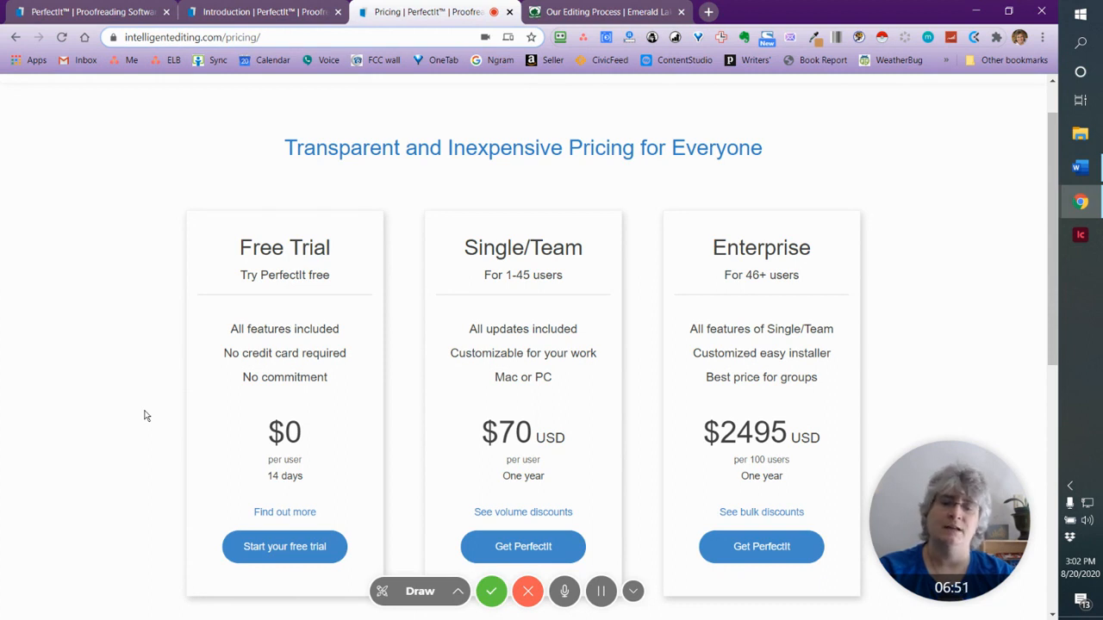
mouse_move(221, 342)
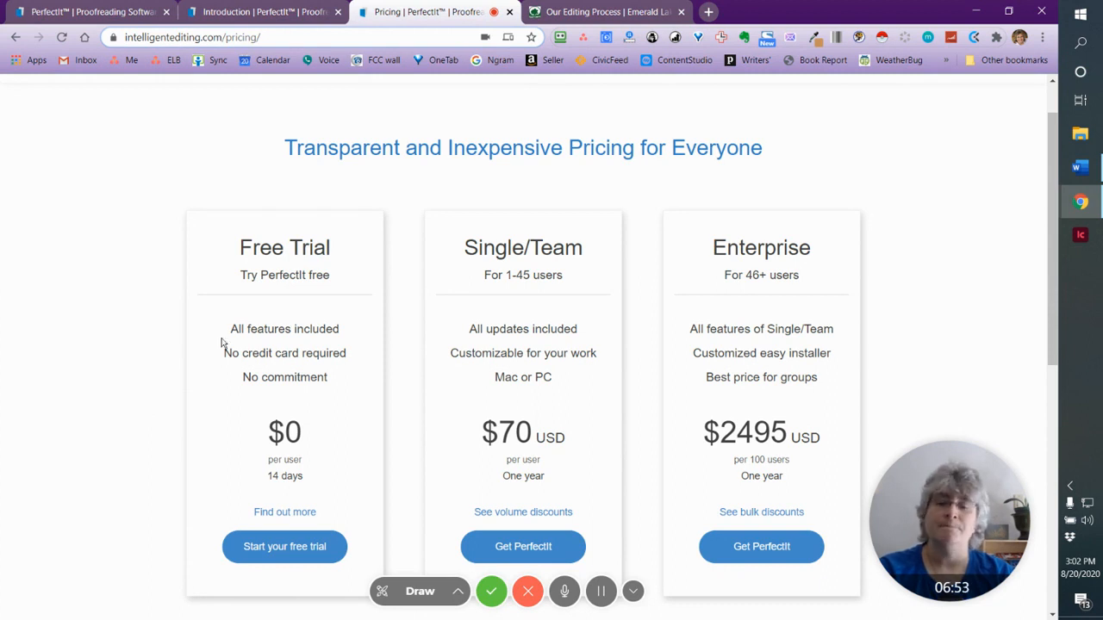
mouse_move(132, 434)
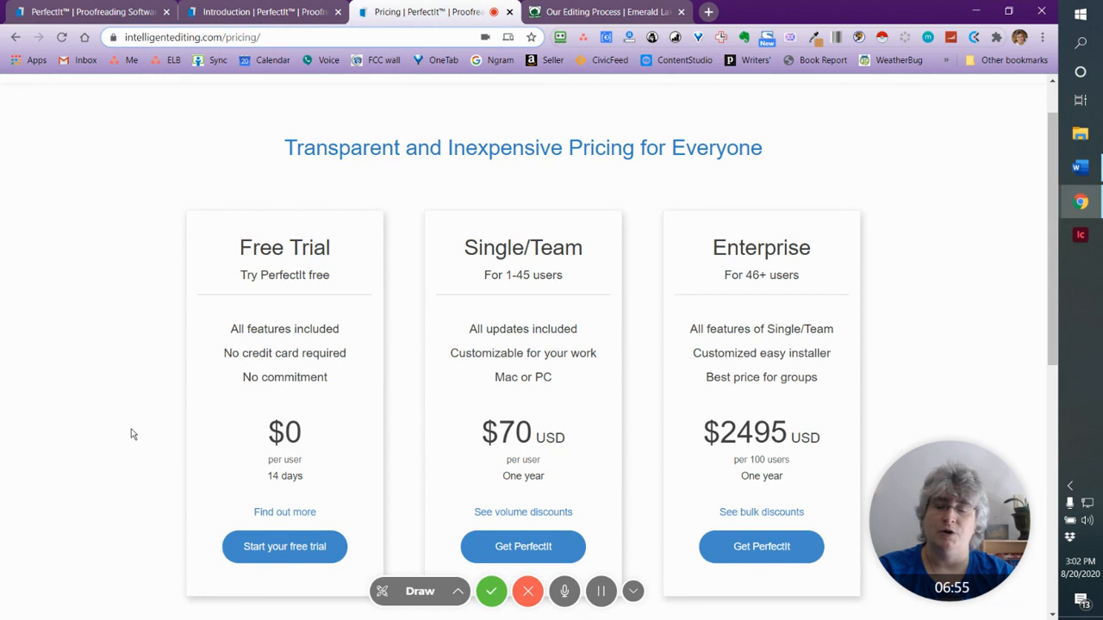
mouse_move(289, 308)
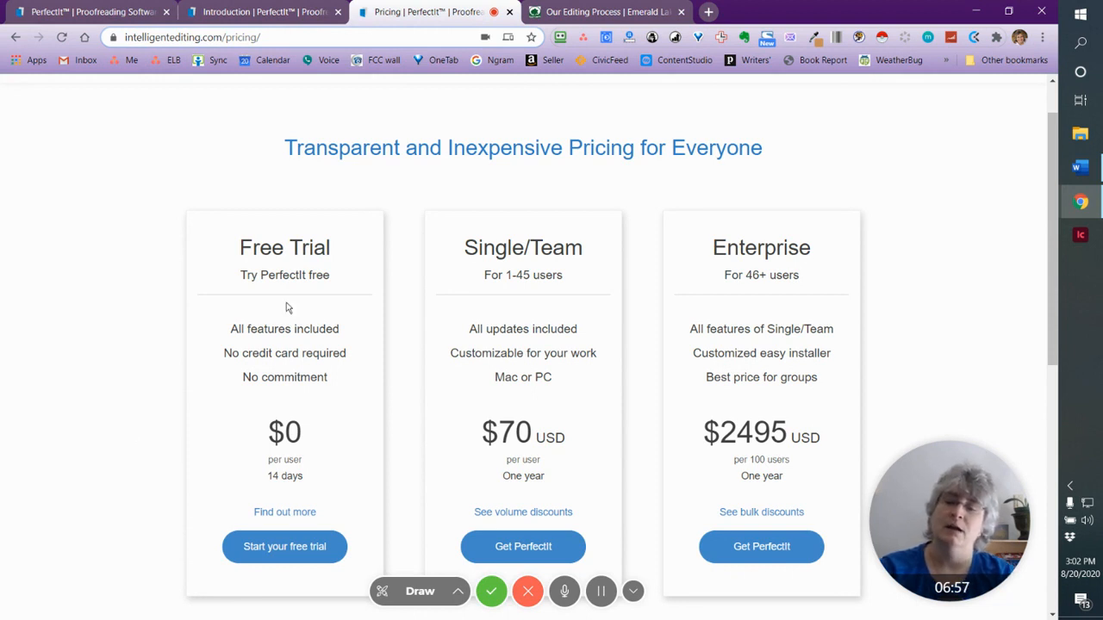
mouse_move(138, 379)
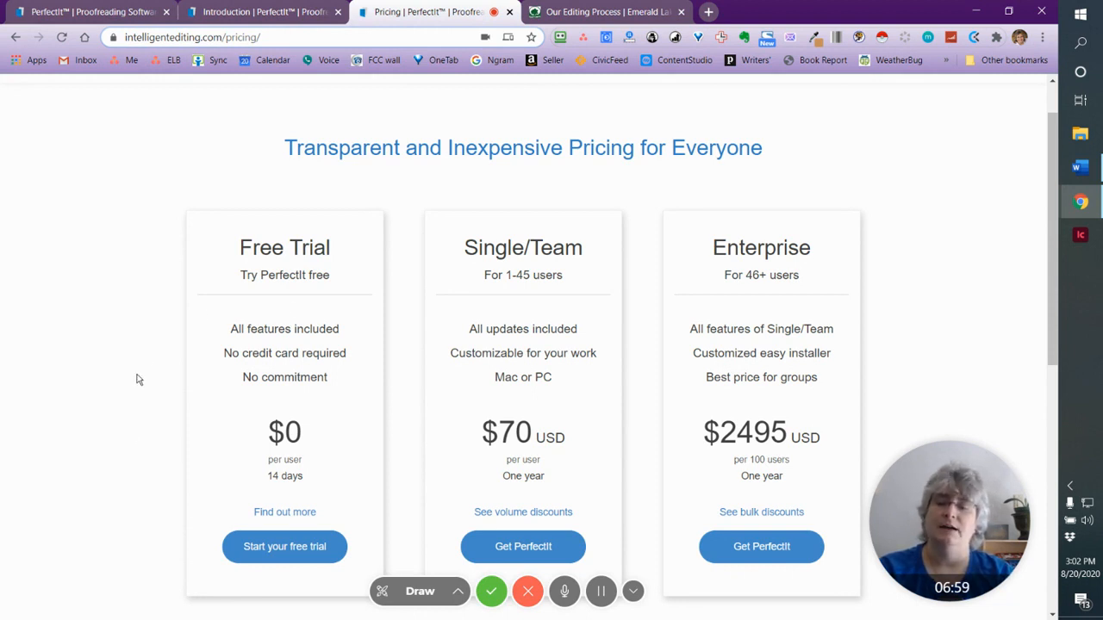
scroll("up", 3)
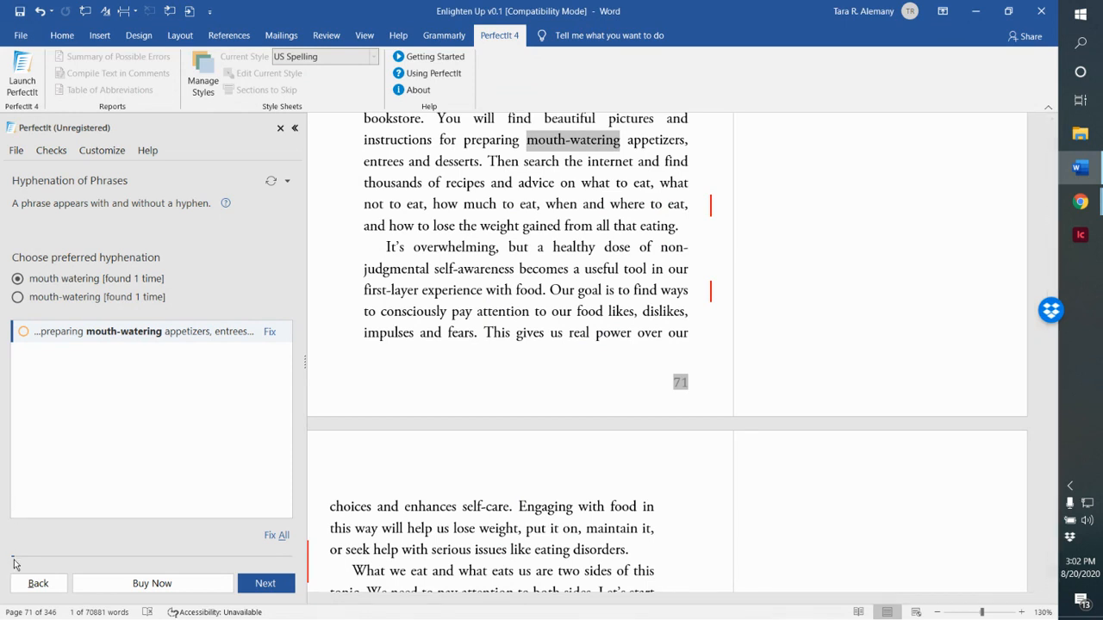
mouse_move(136, 569)
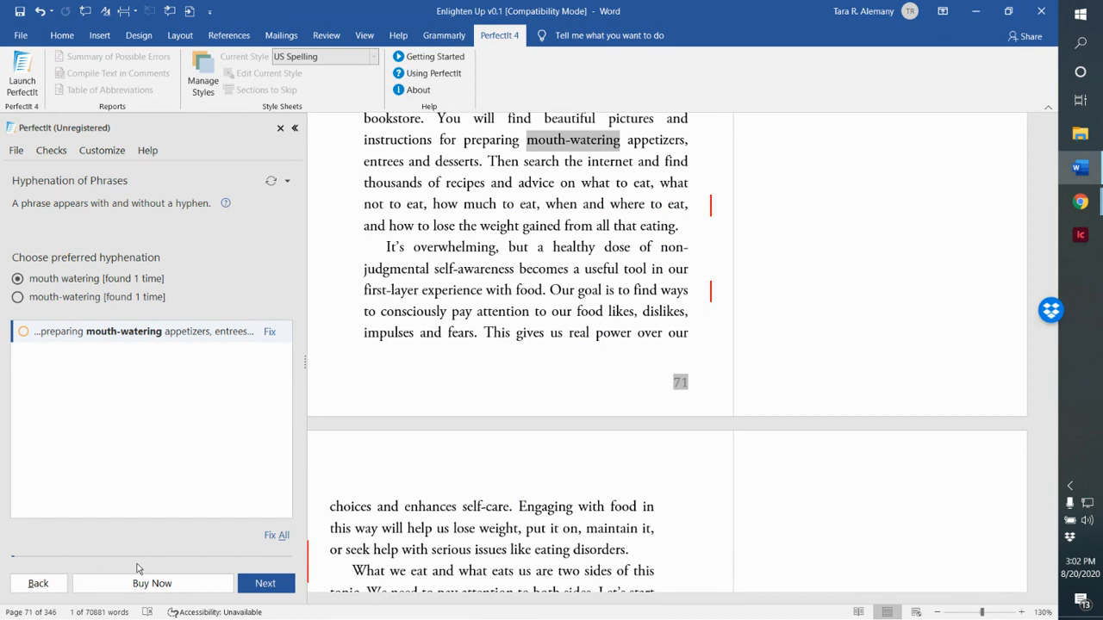
mouse_move(11, 563)
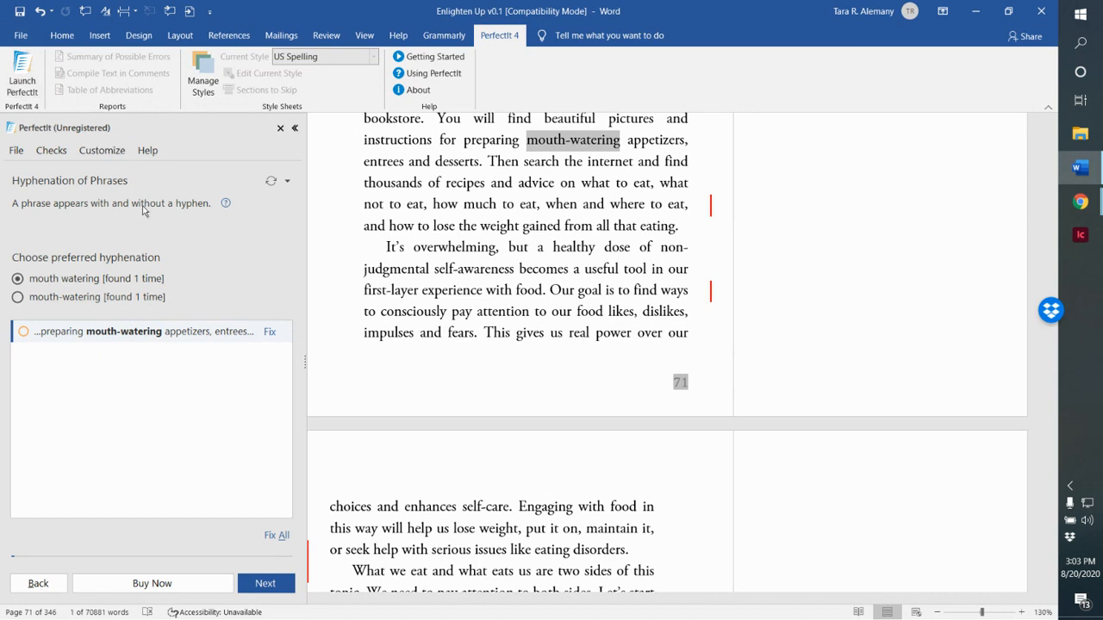
mouse_move(243, 250)
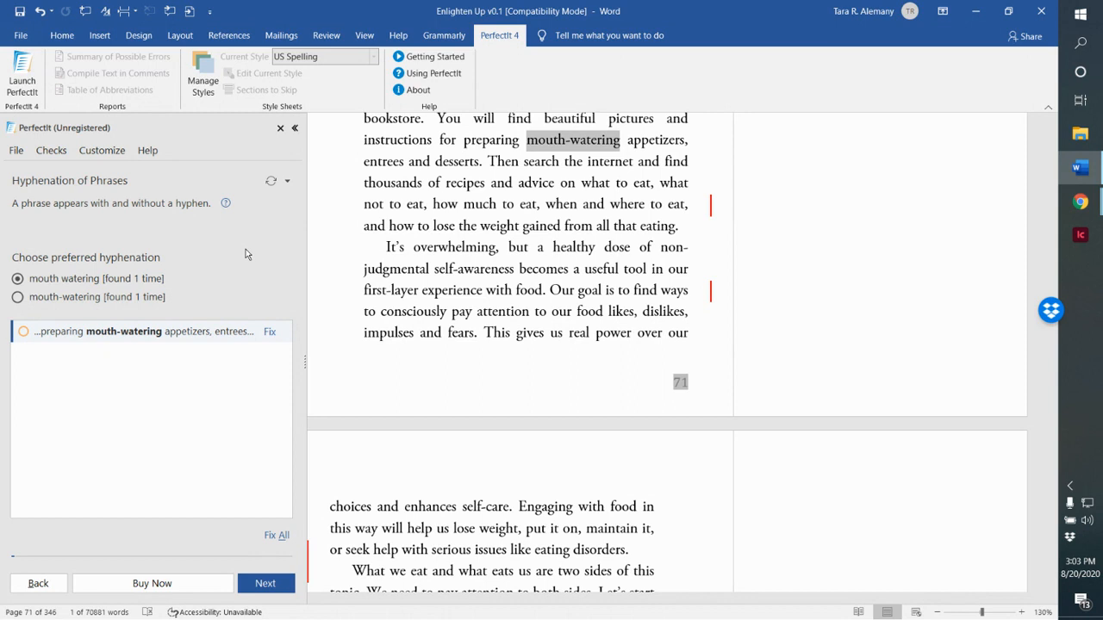
mouse_move(56, 207)
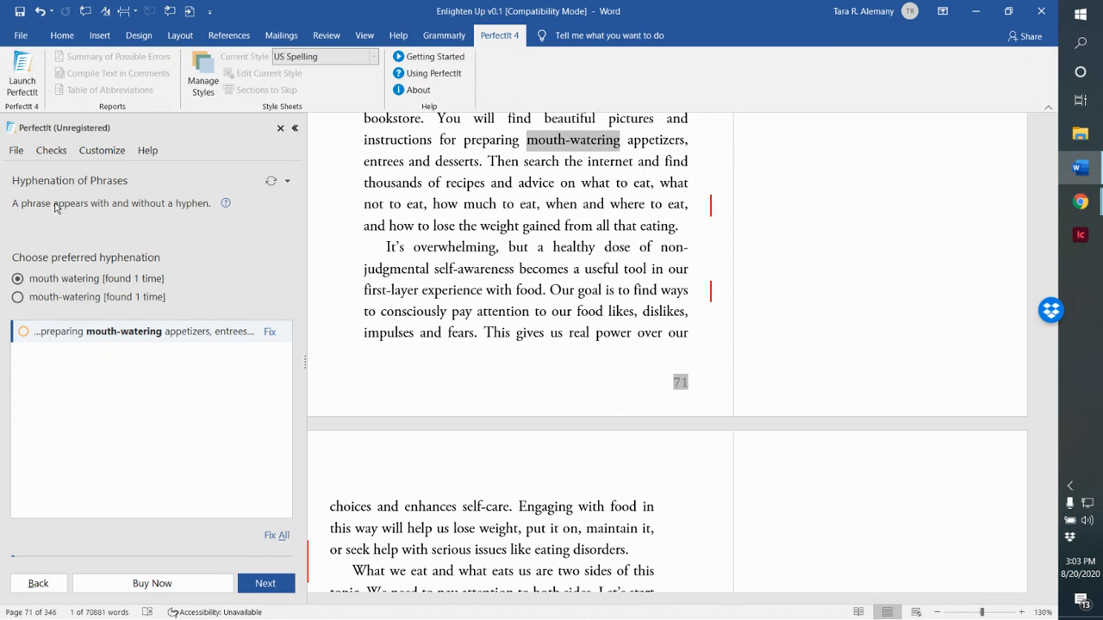
mouse_move(63, 190)
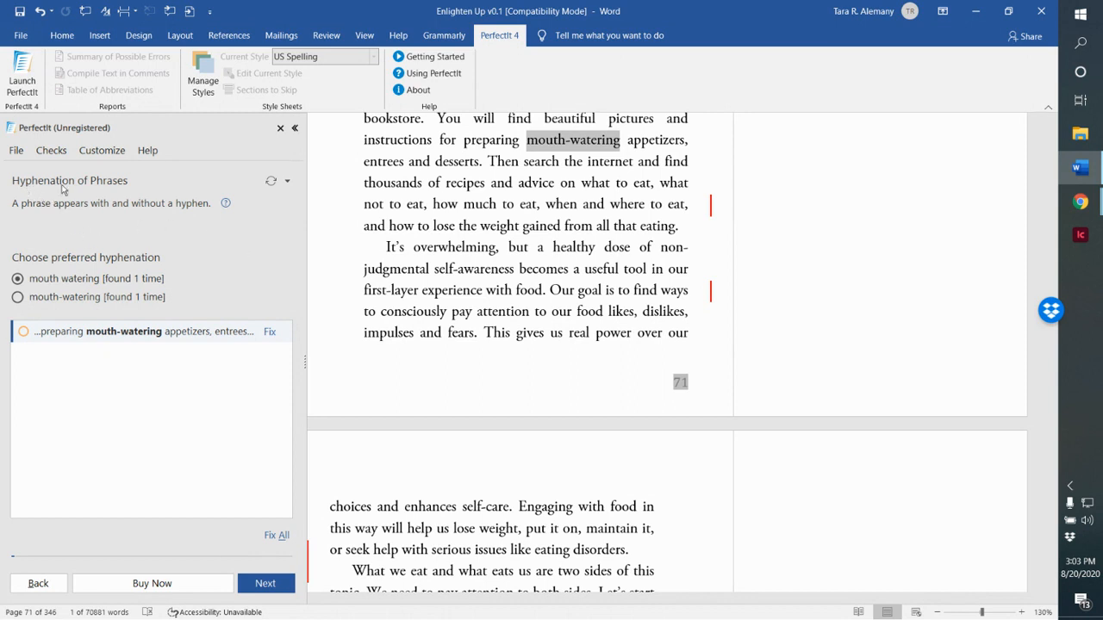
mouse_move(48, 216)
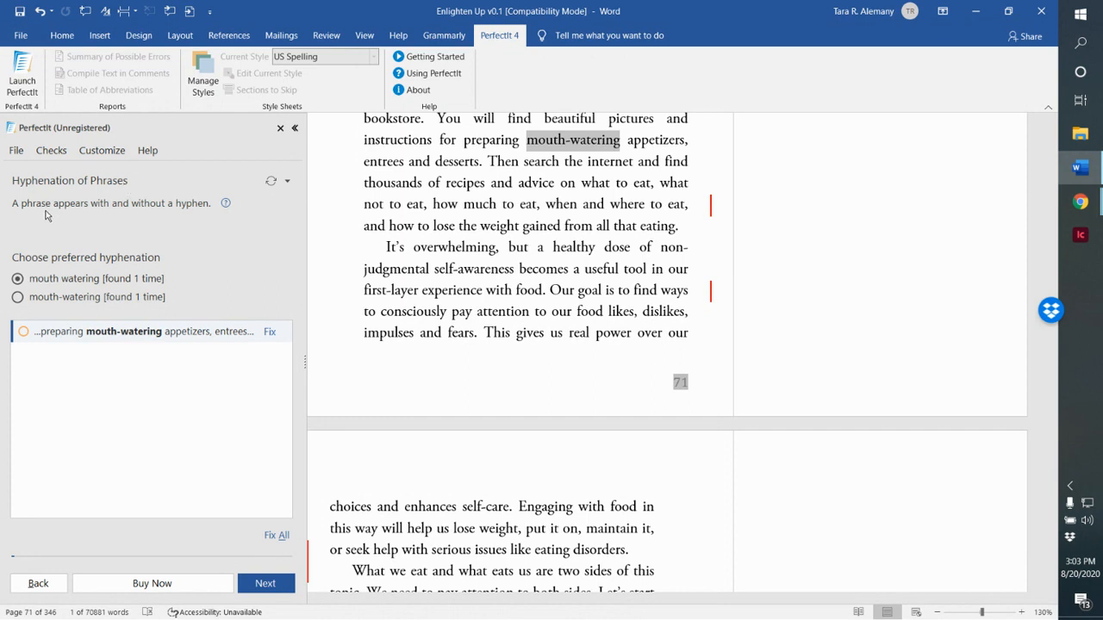
mouse_move(229, 211)
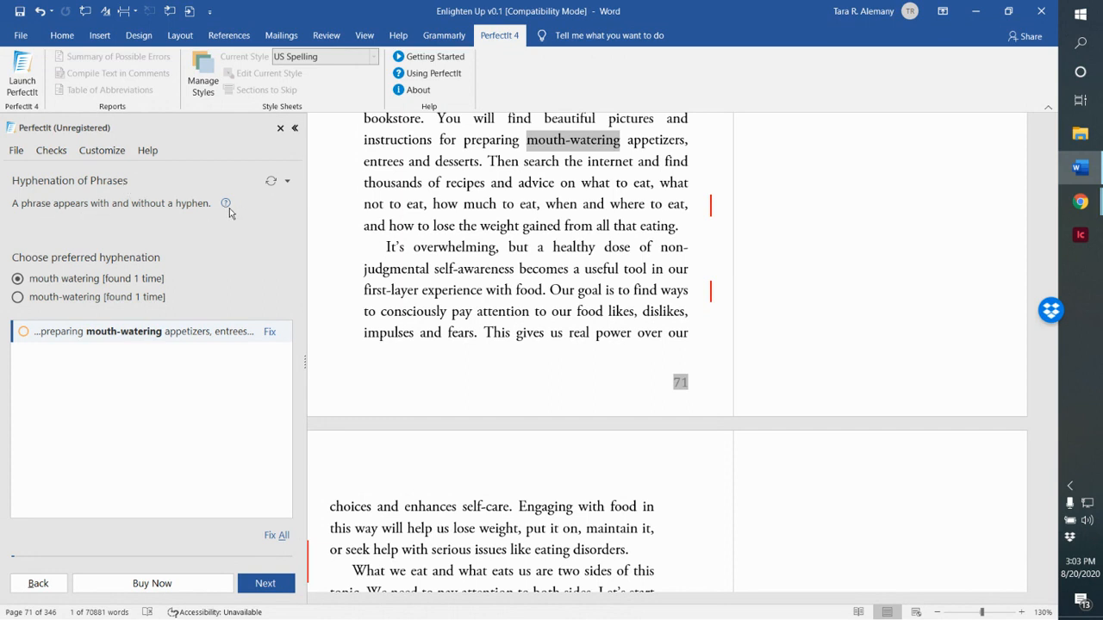
mouse_move(226, 205)
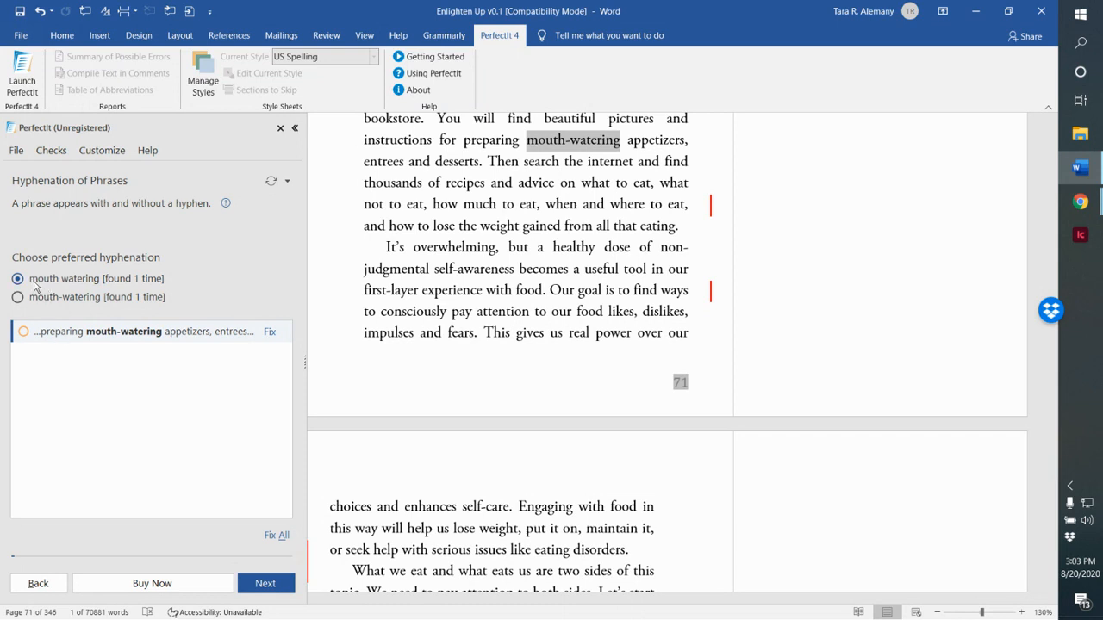
- Prefer the hyphenated 'mouth-watering' form and scroll through the PerfectIt results
left_click(17, 279)
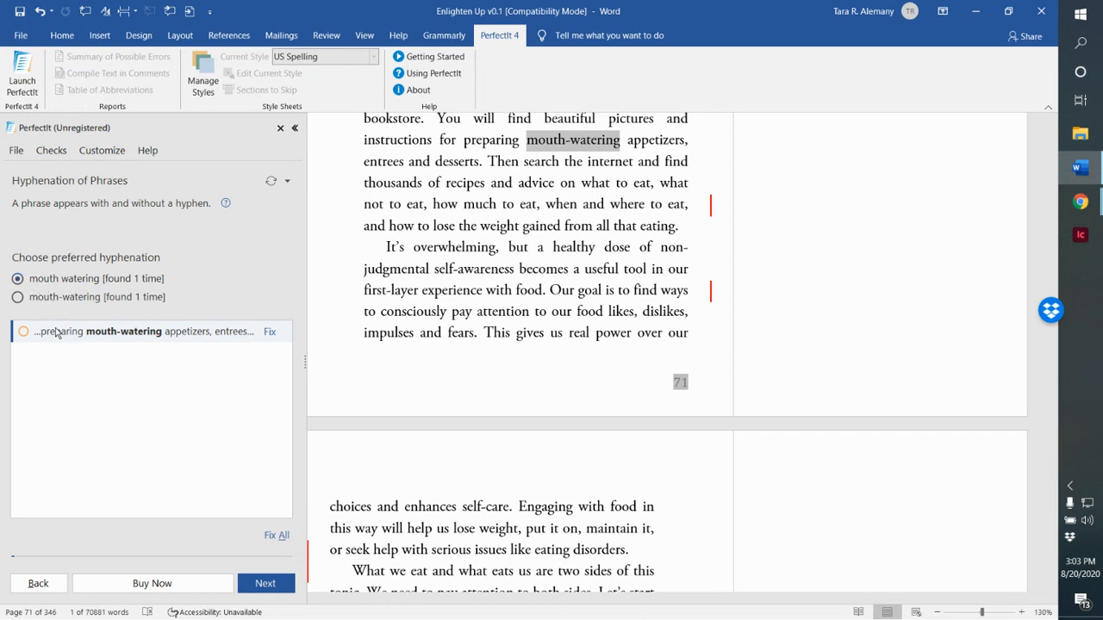
mouse_move(151, 338)
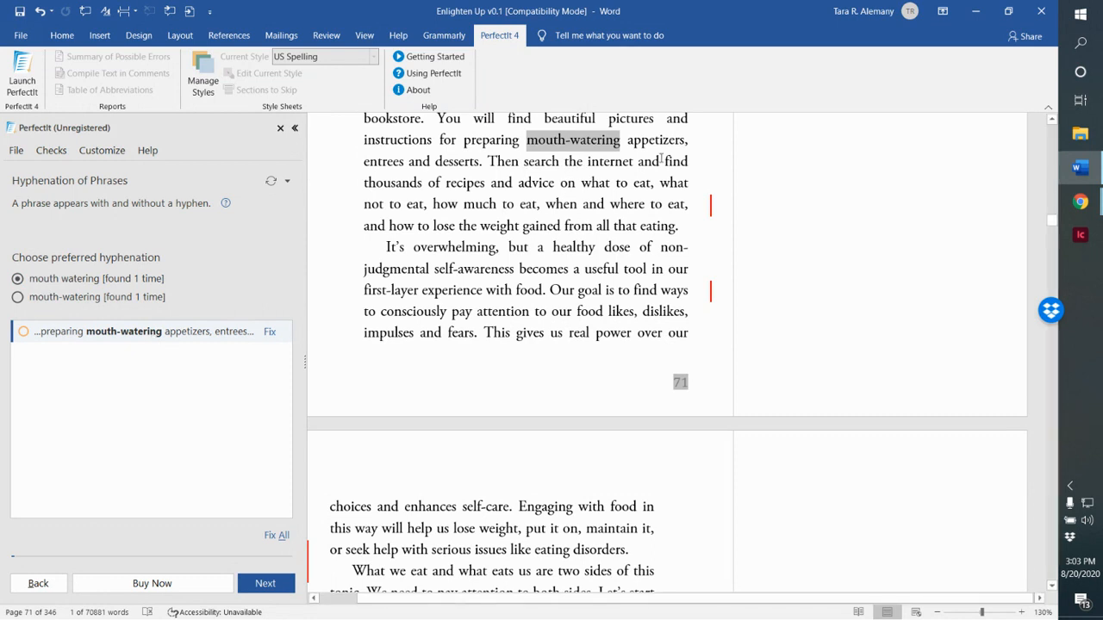
mouse_move(658, 151)
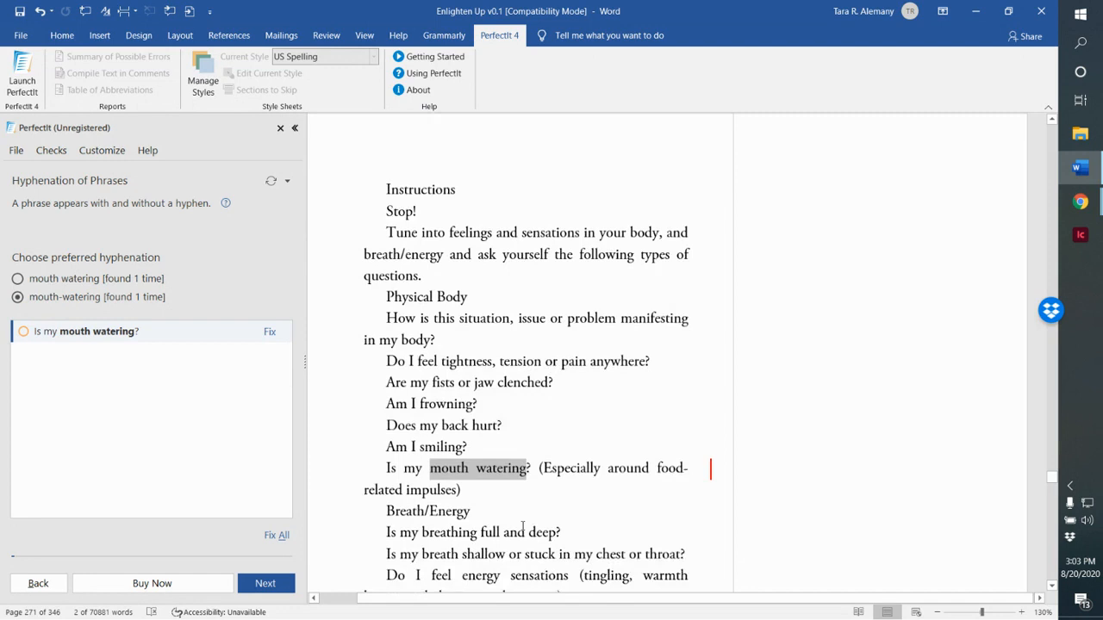
scroll("down", 3)
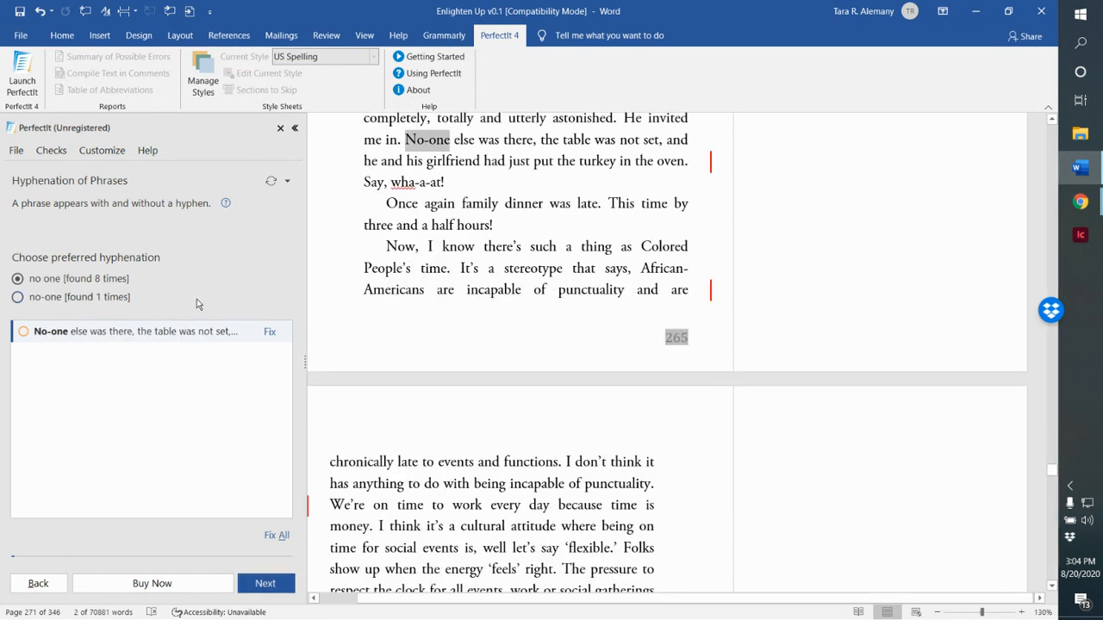
mouse_move(174, 276)
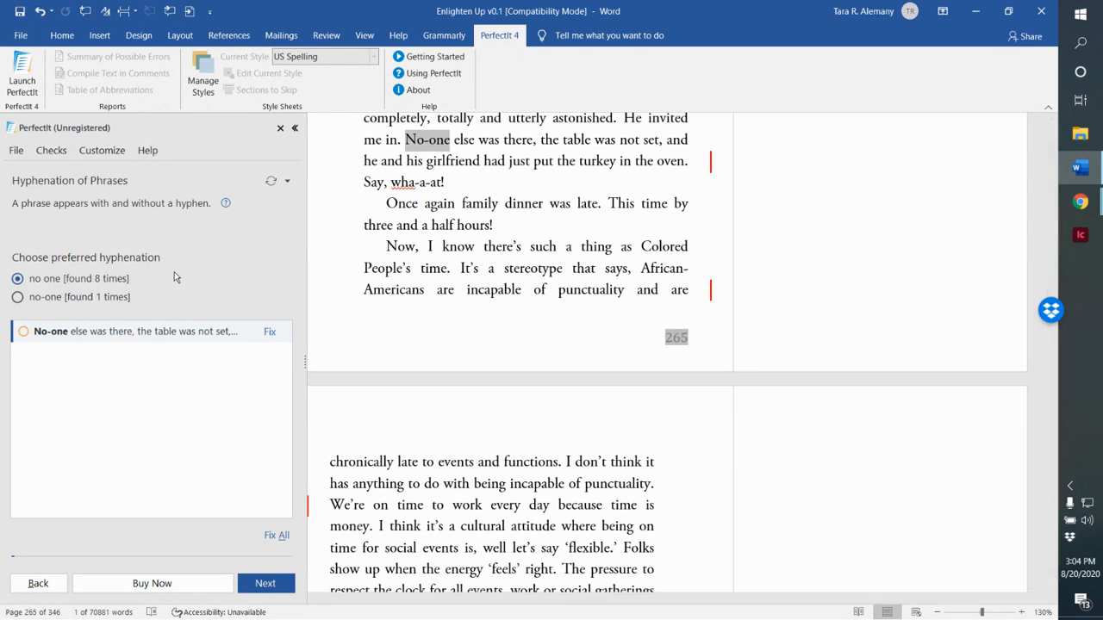
mouse_move(193, 260)
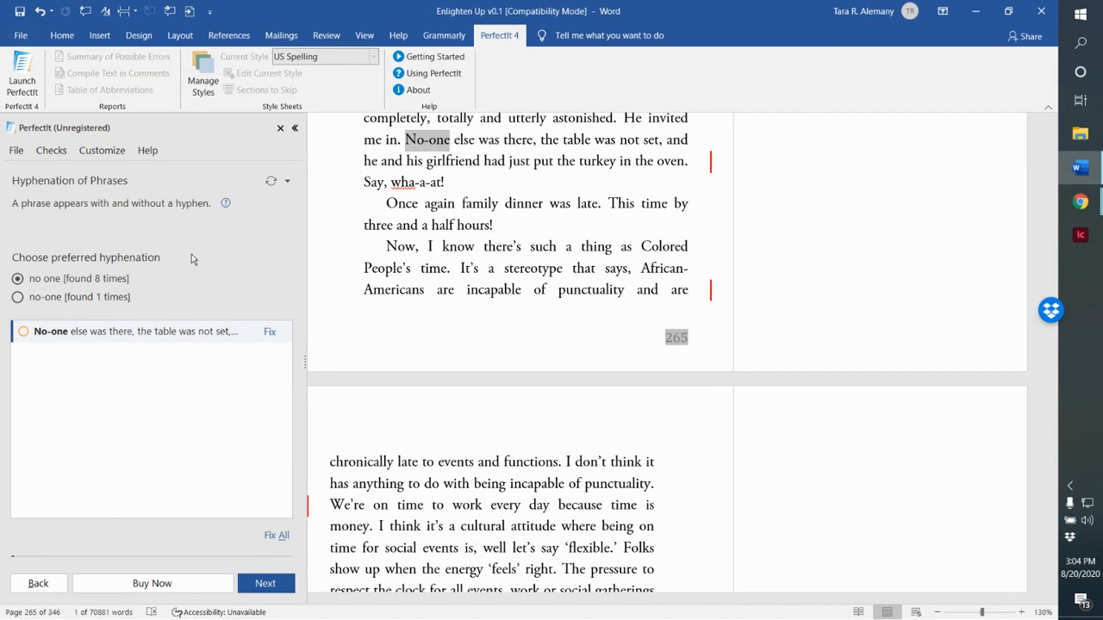
- Bring up PerfectIt's check options while 'No-one' is flagged
left_click(50, 150)
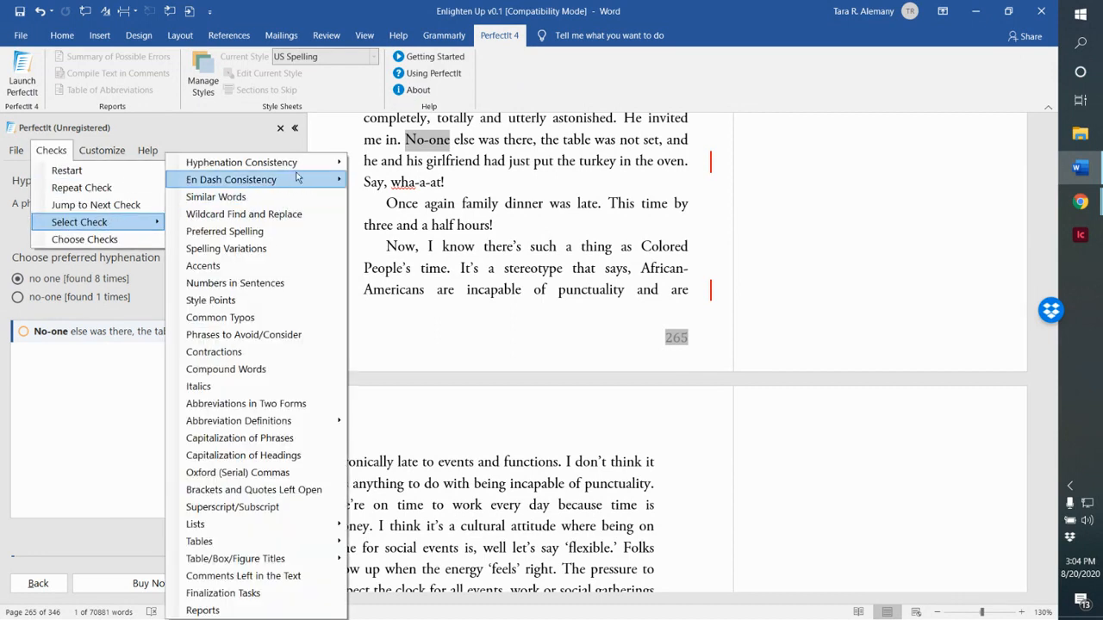
mouse_move(259, 162)
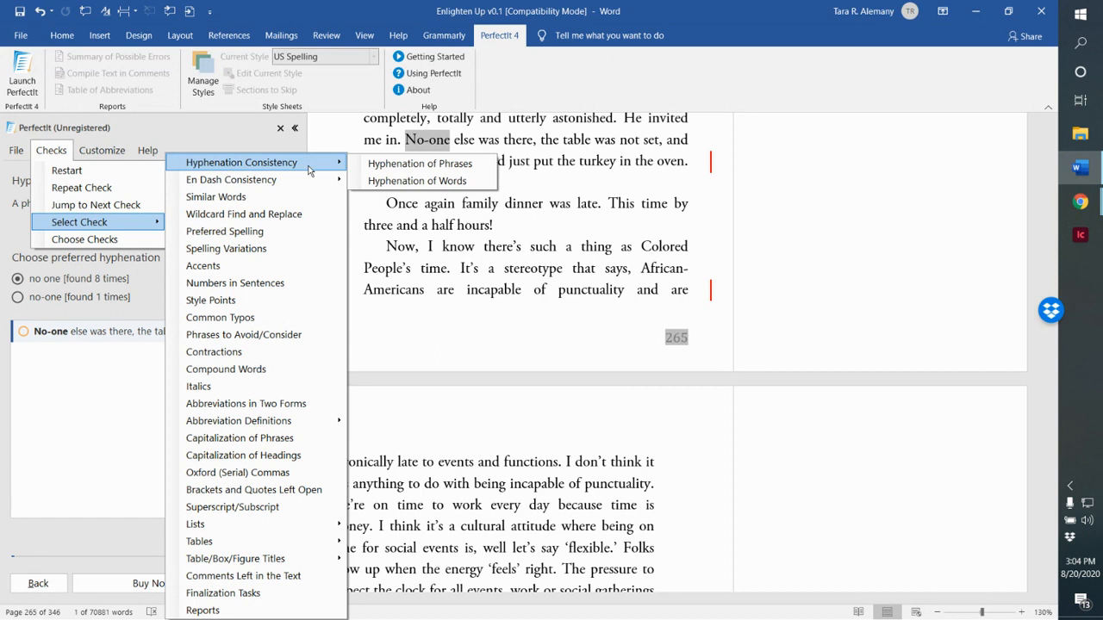
mouse_move(231, 179)
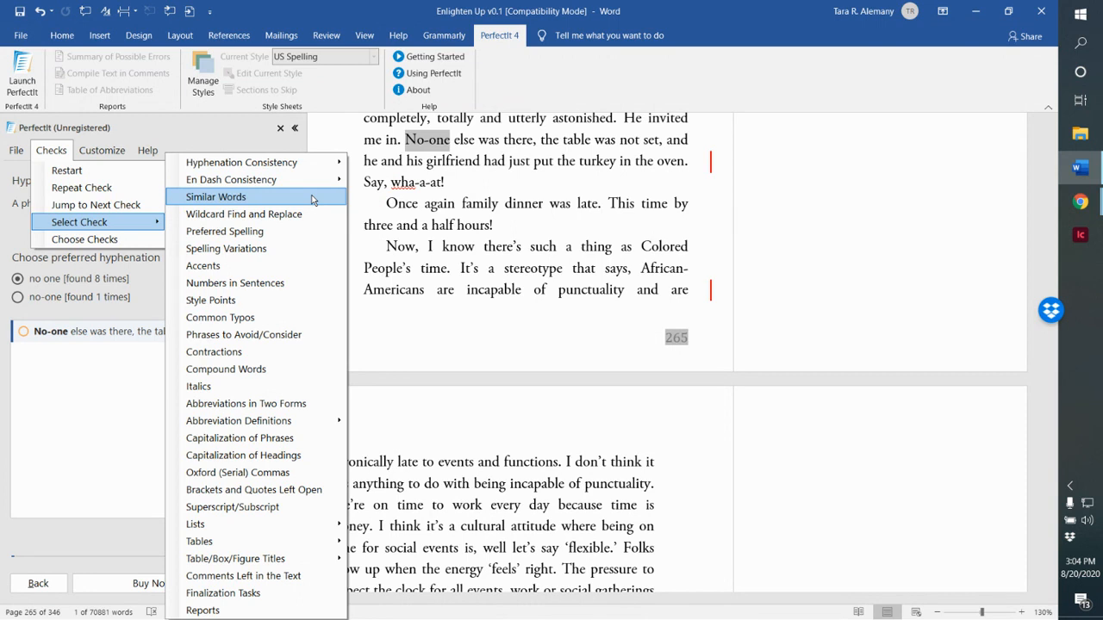
mouse_move(312, 202)
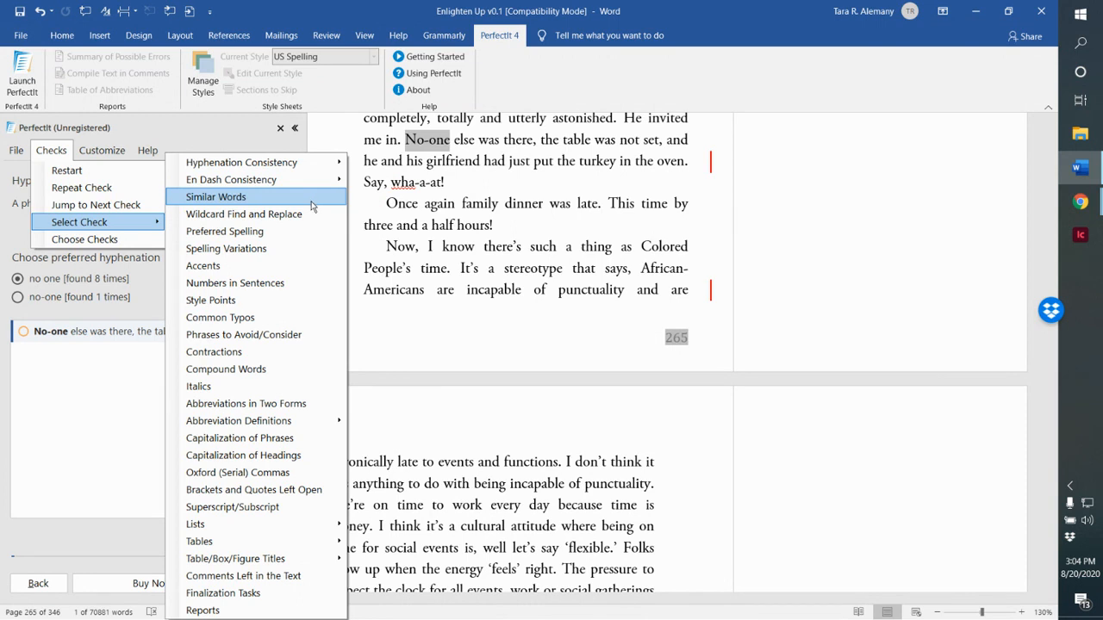
mouse_move(210, 300)
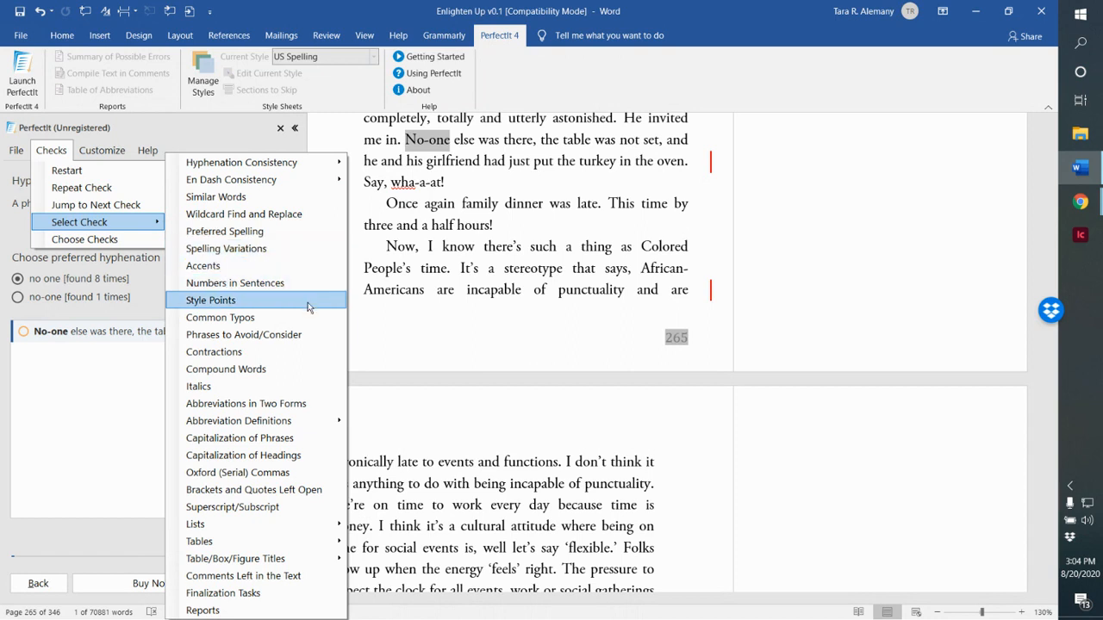
mouse_move(226, 249)
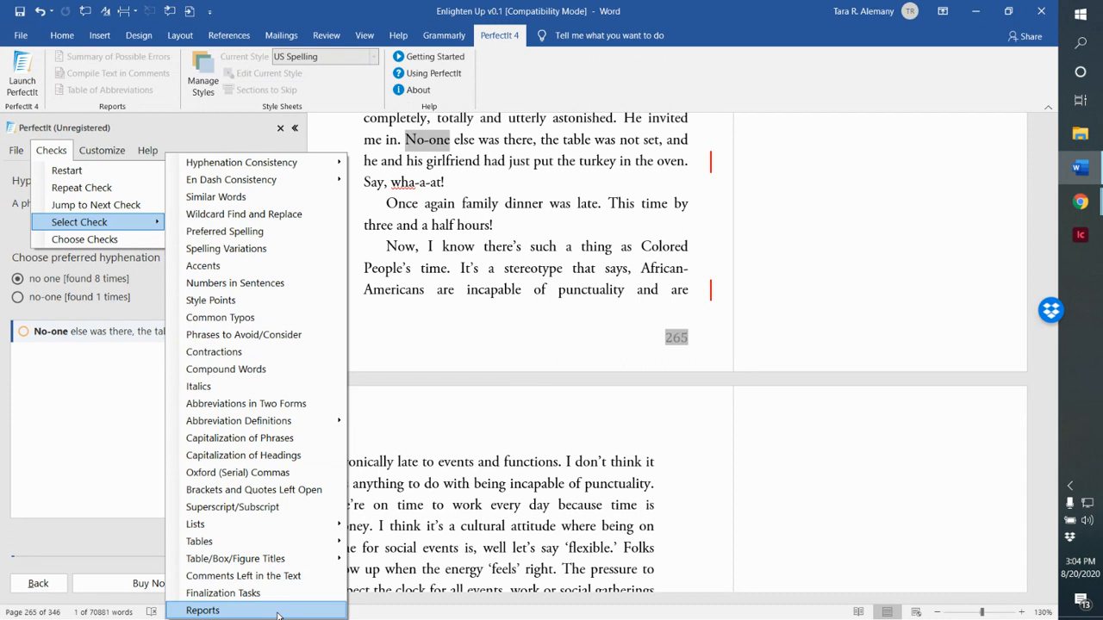
mouse_move(290, 351)
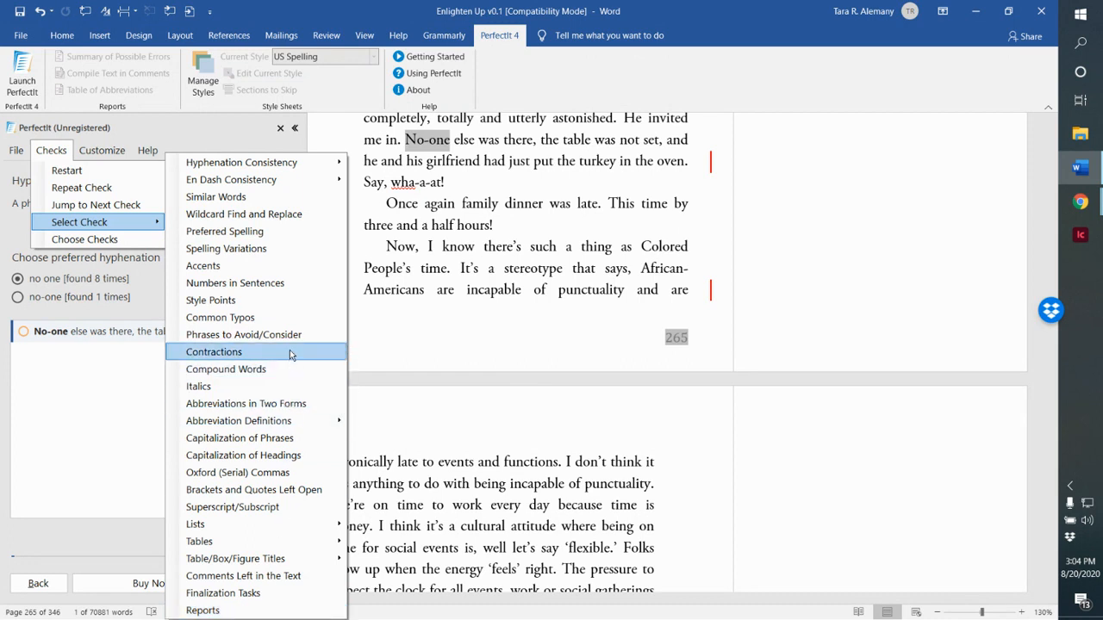
mouse_move(317, 335)
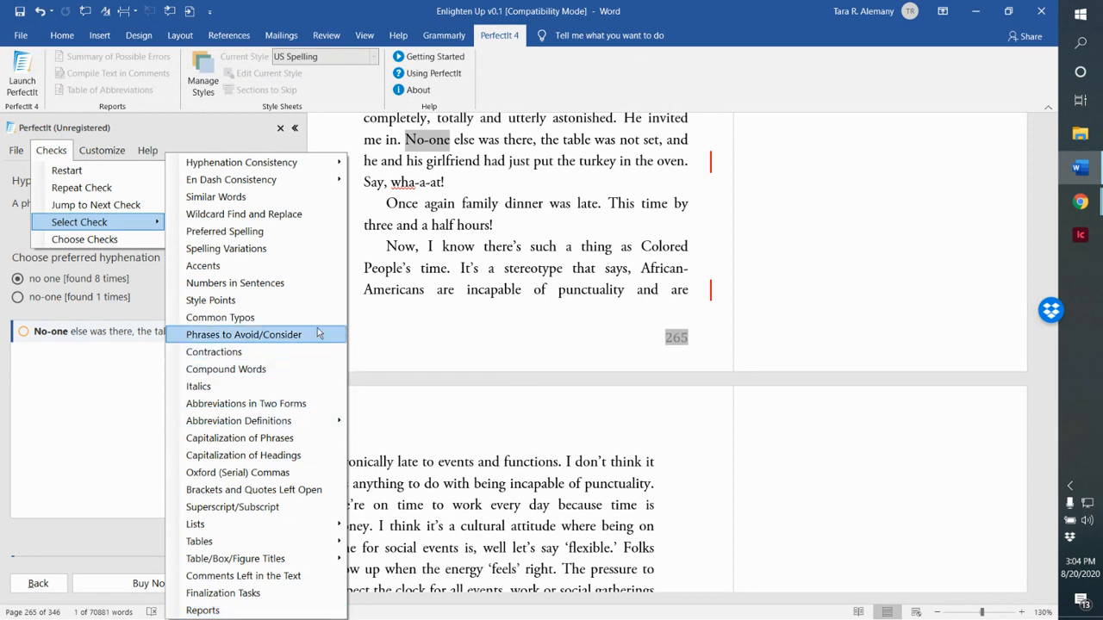
mouse_move(230, 179)
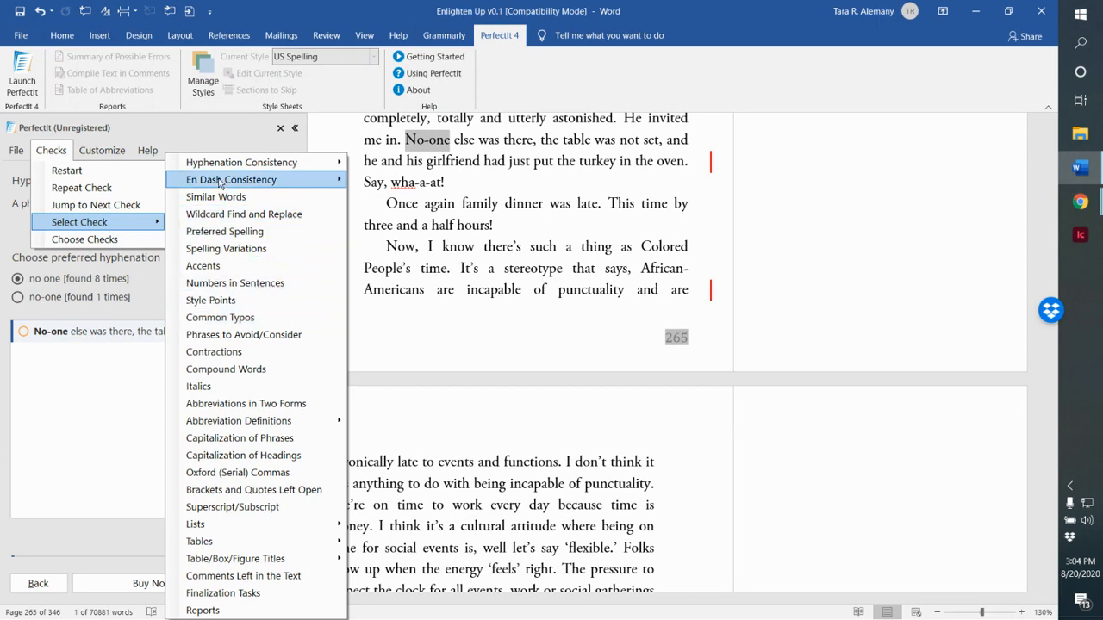
- Close PerfectIt's check list and return to the hyphenation check
left_click(147, 150)
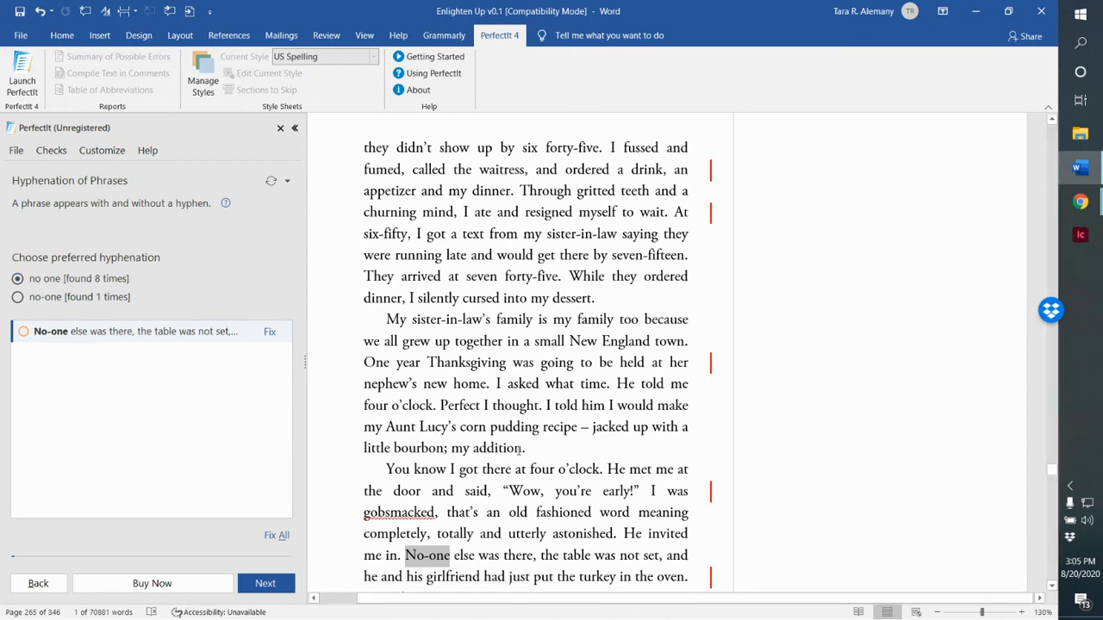
- Fix 'No-one' to 'No one', then select 'no-one' to list eight 'no one' uses
scroll("down", 3)
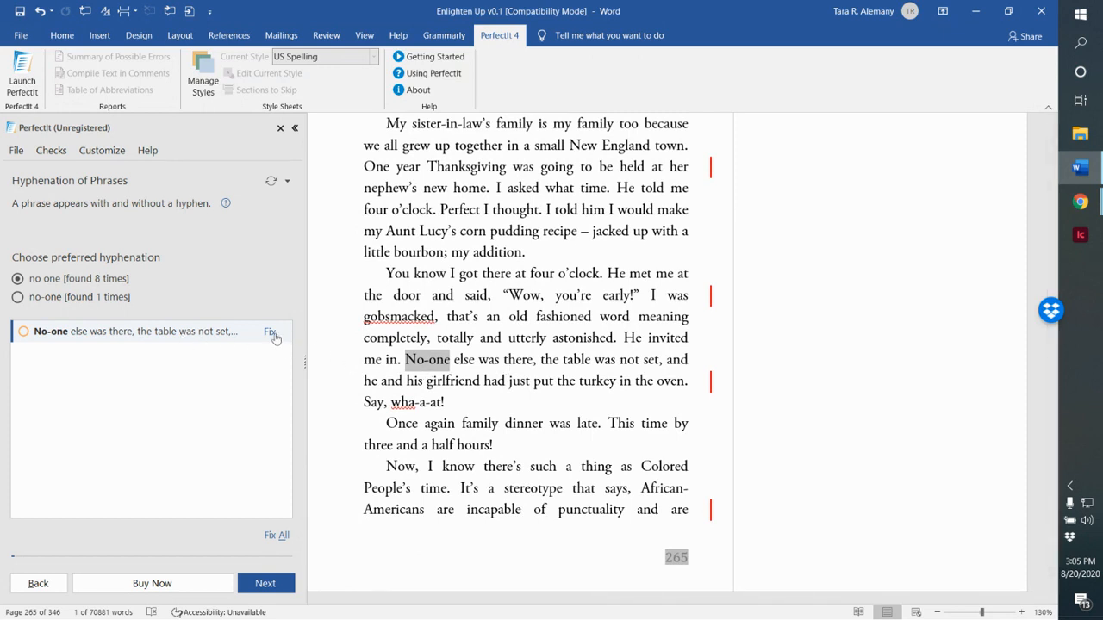
left_click(270, 331)
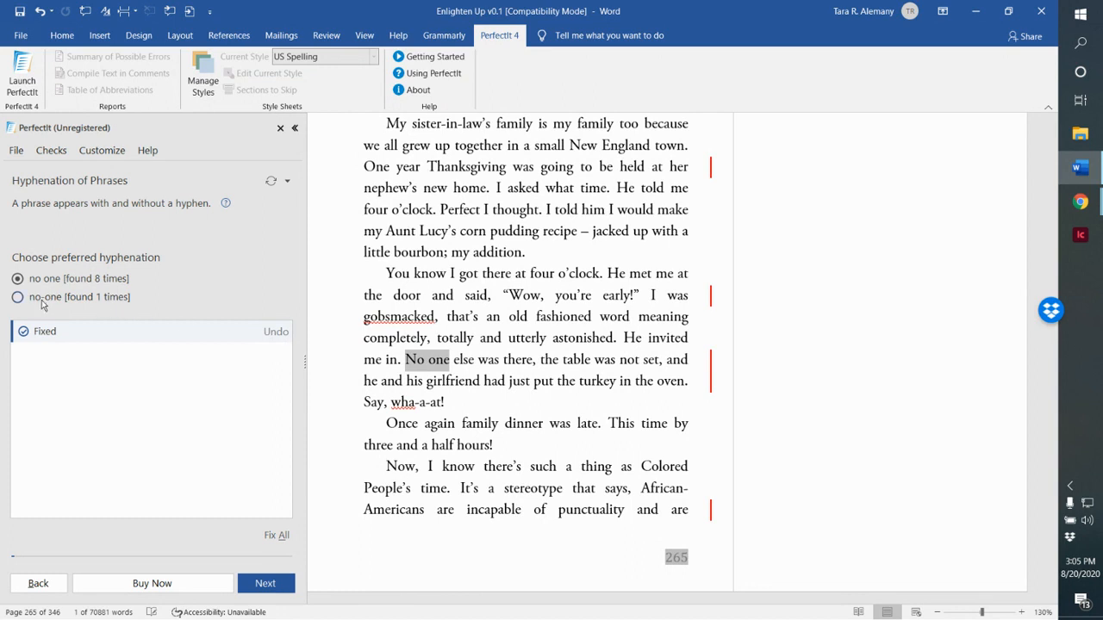
left_click(18, 296)
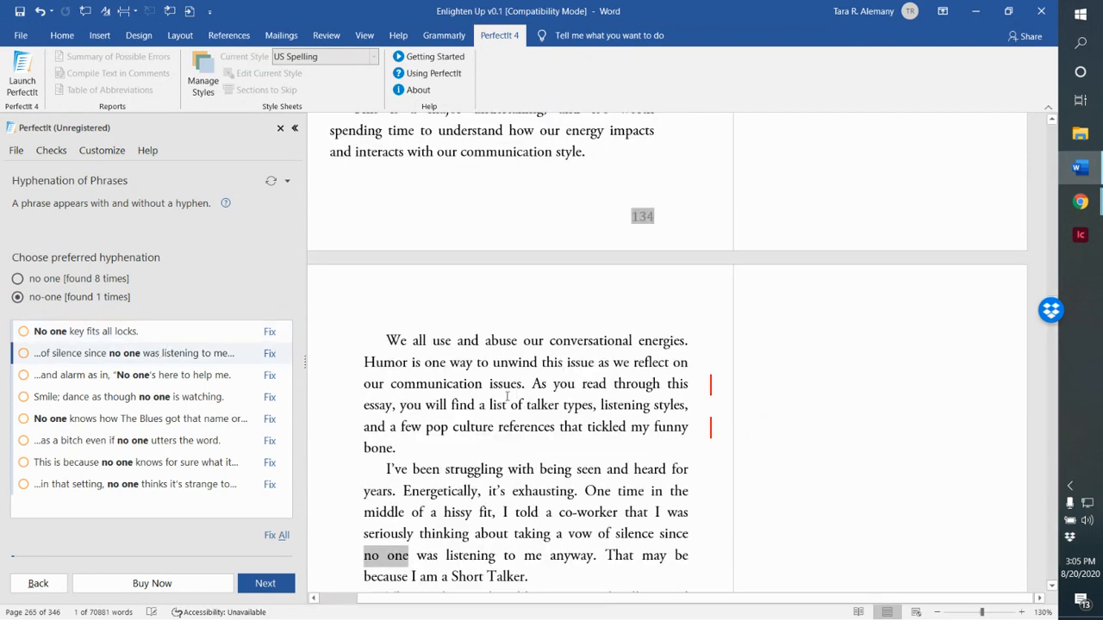
scroll("down", 3)
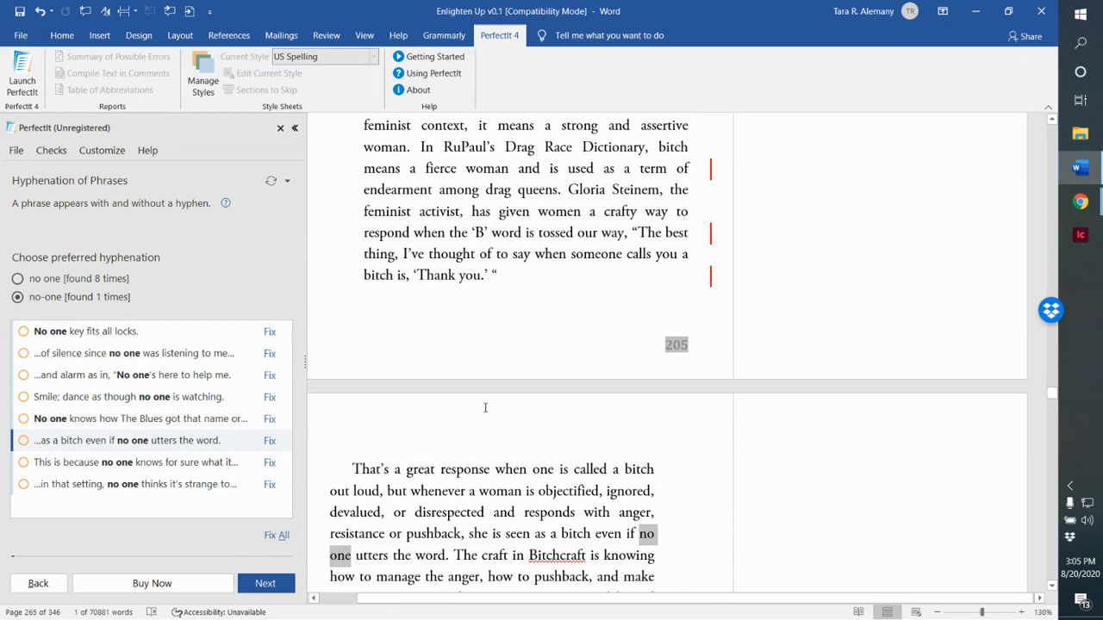
scroll("down", 3)
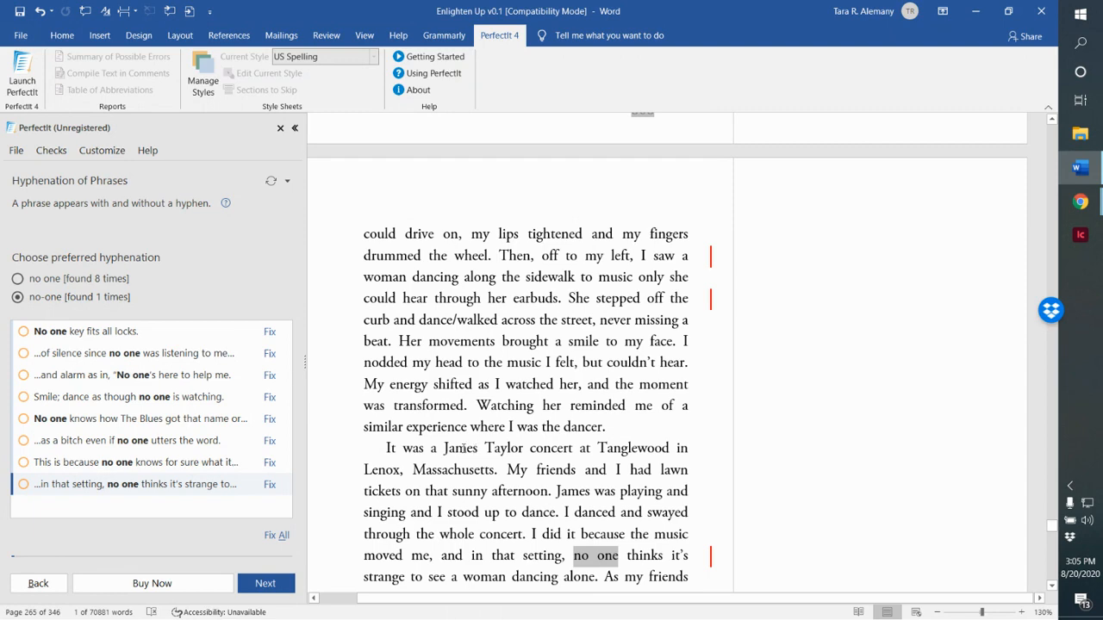
scroll("down", 3)
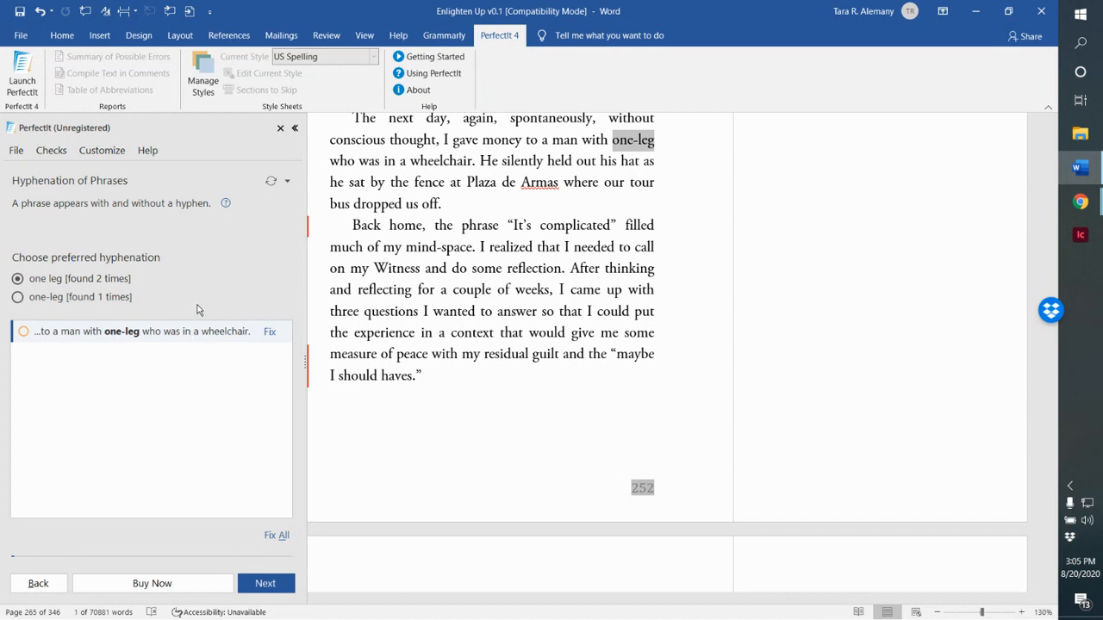
mouse_move(206, 336)
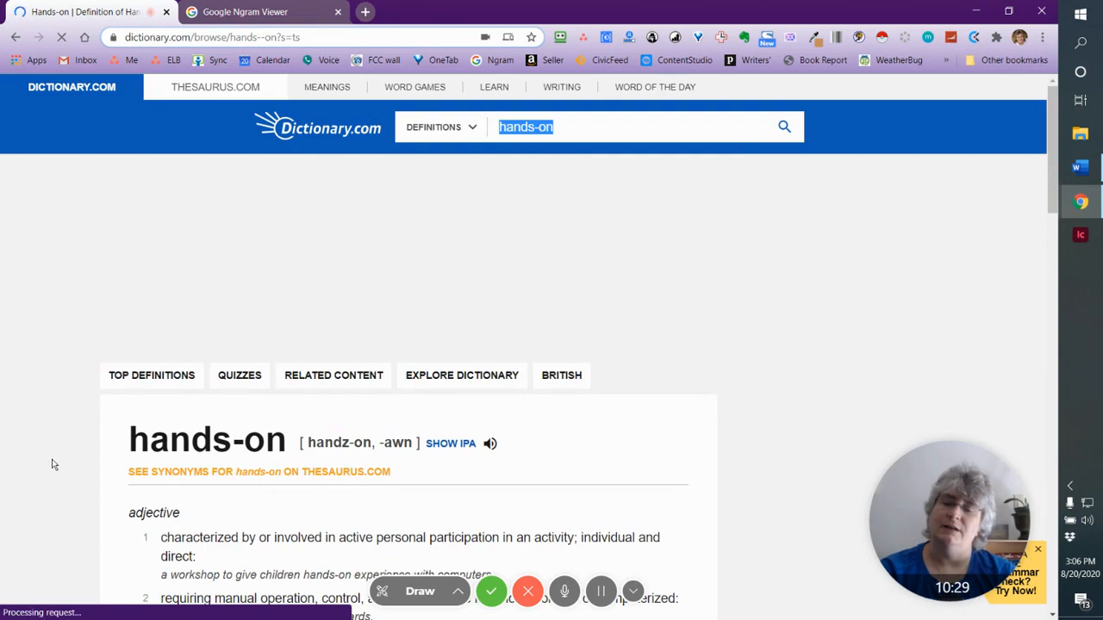
- Scroll through the Dictionary.com 'hands-on' entry's adjective definitions and origin
scroll("down", 3)
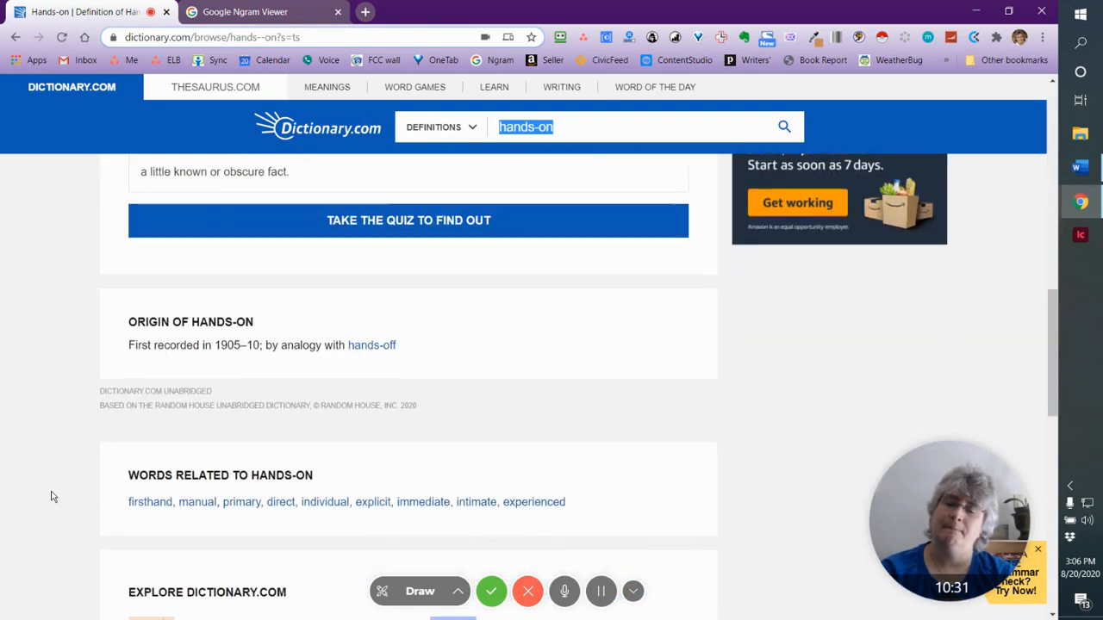
scroll("down", 3)
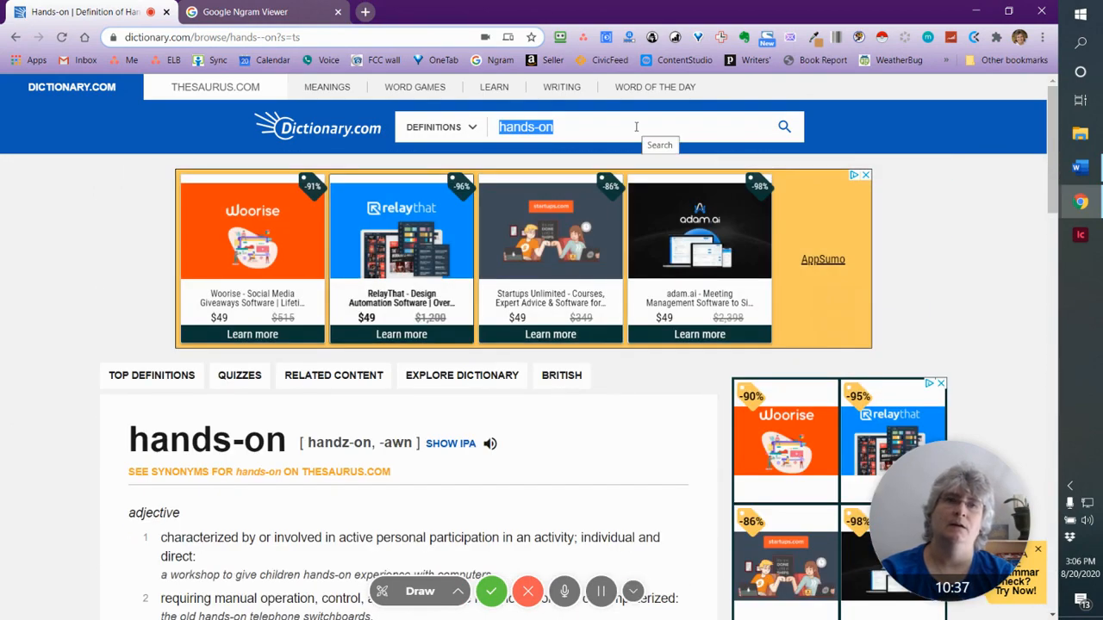
mouse_move(58, 470)
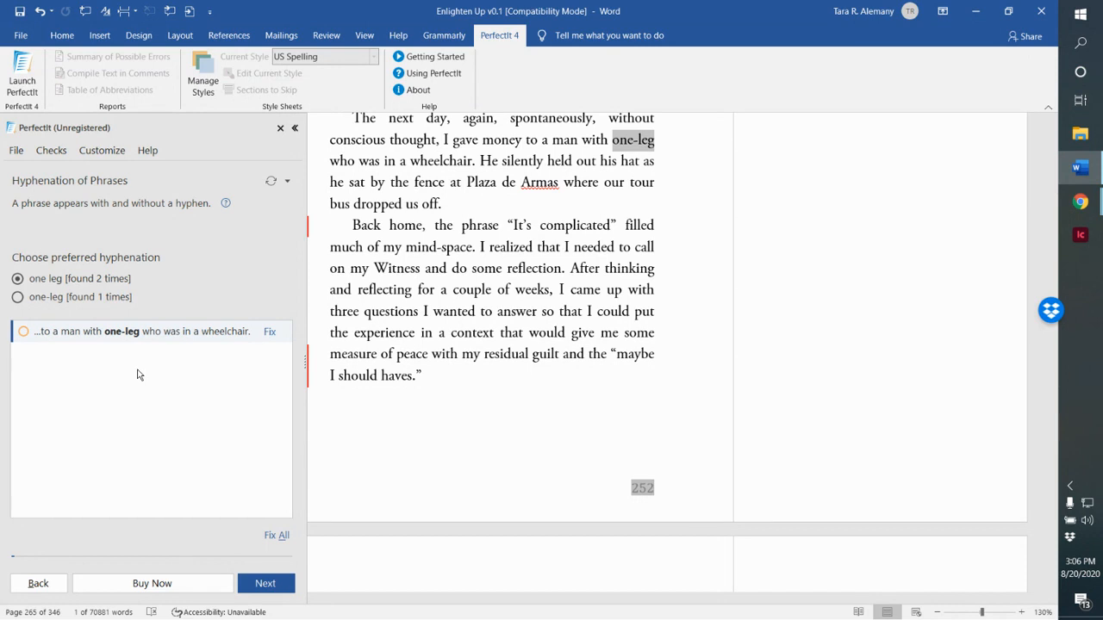
mouse_move(217, 306)
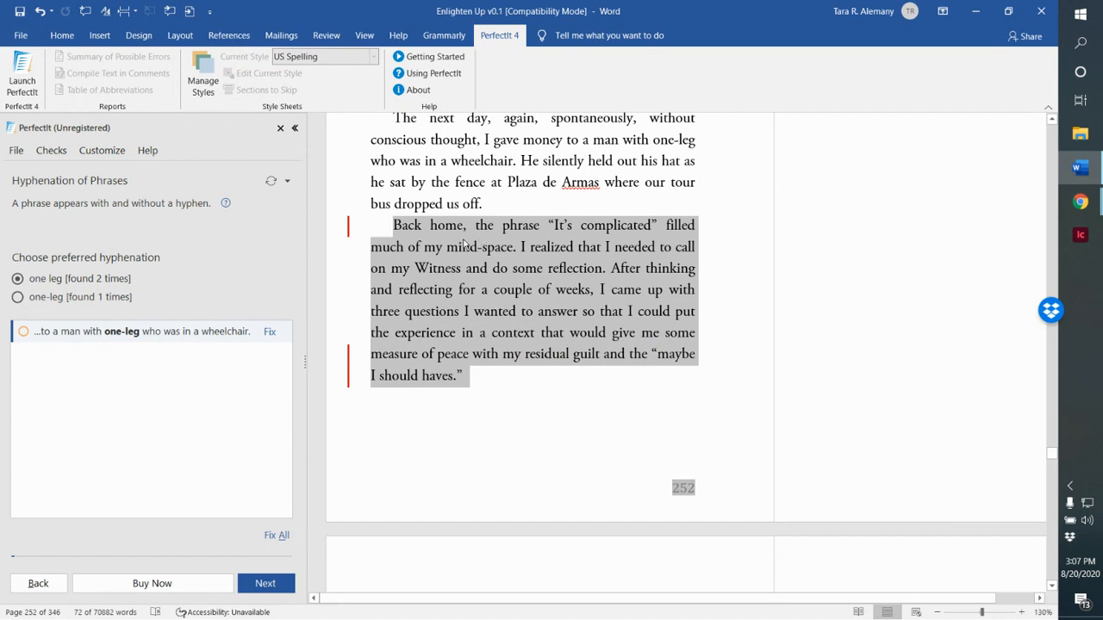
mouse_move(418, 268)
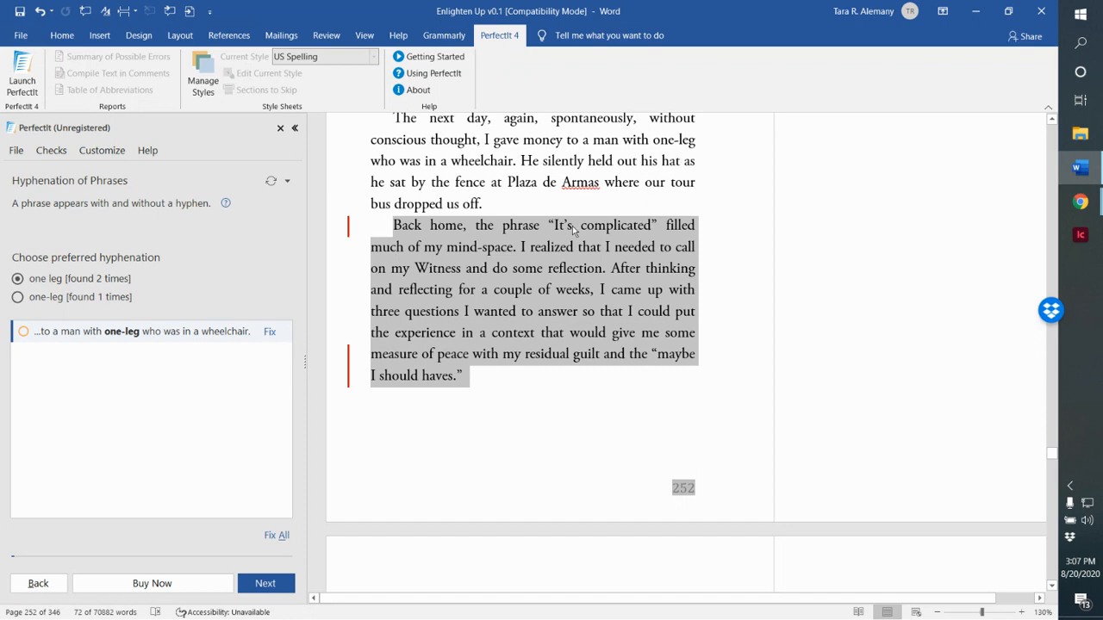
mouse_move(484, 260)
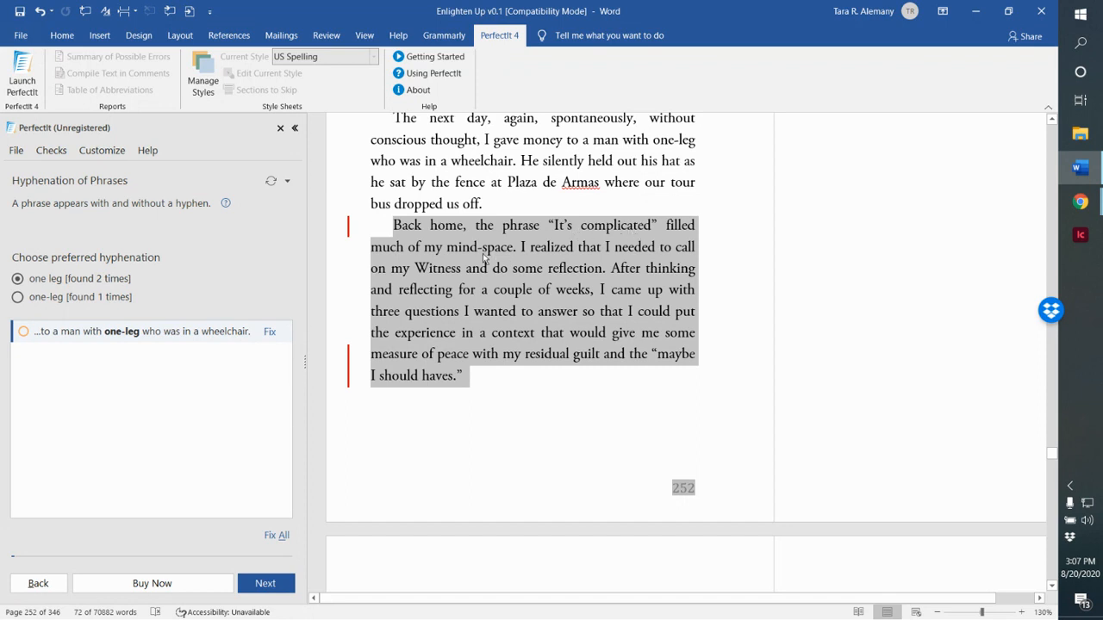
mouse_move(535, 319)
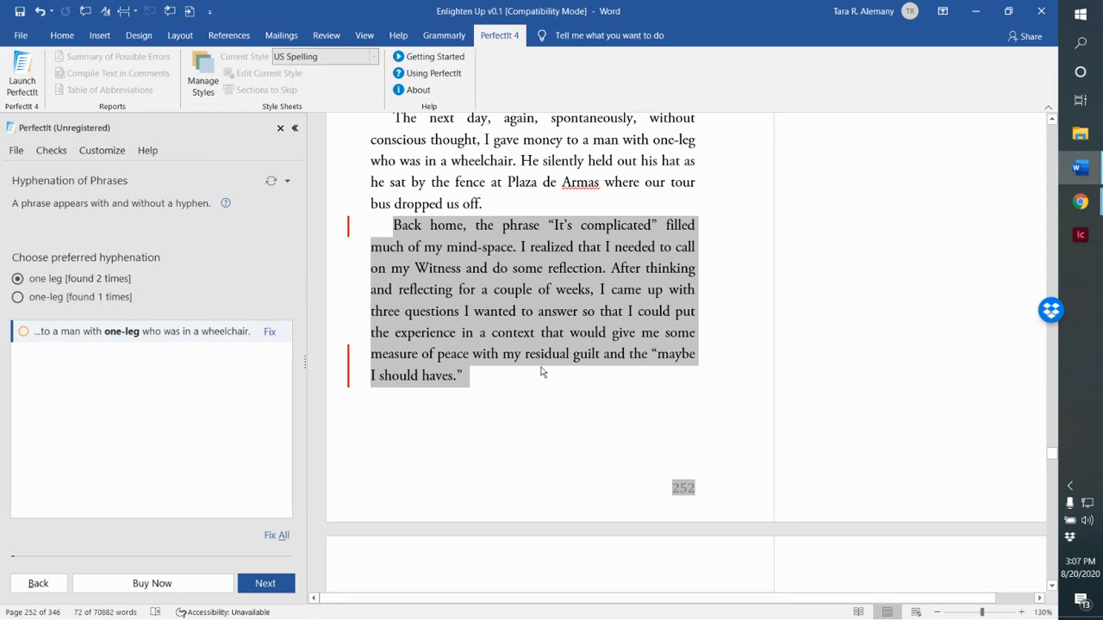
mouse_move(436, 291)
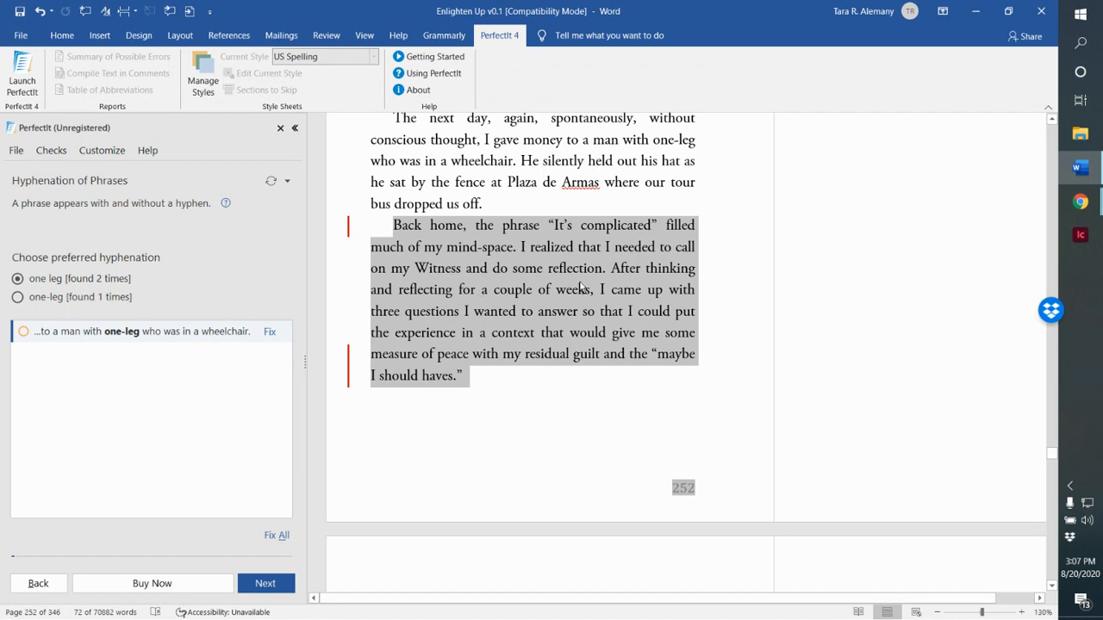
mouse_move(548, 329)
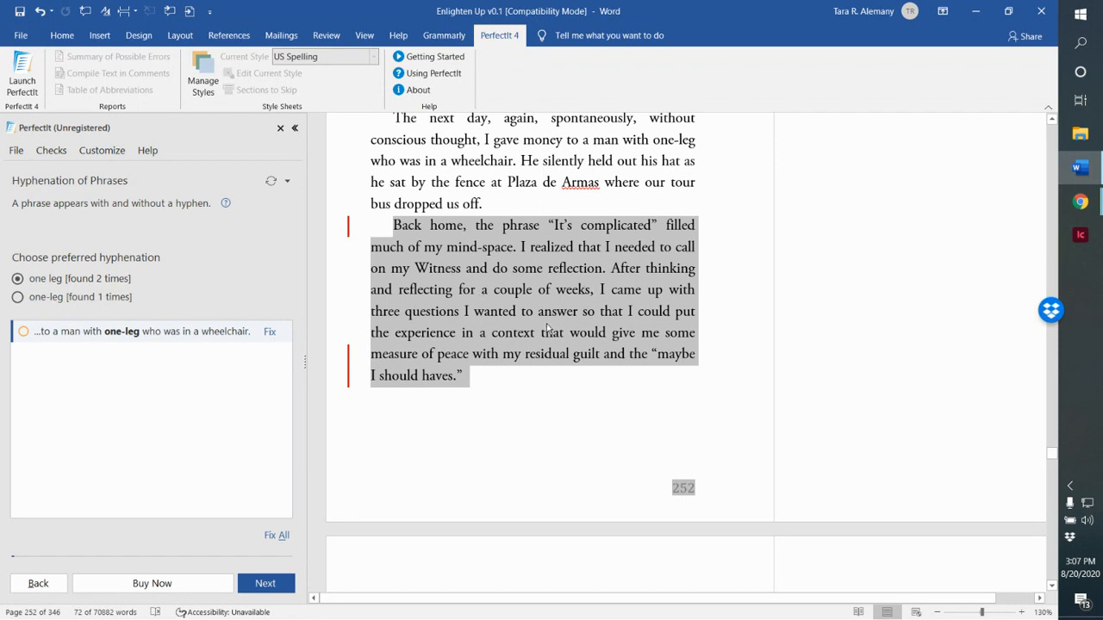
mouse_move(616, 343)
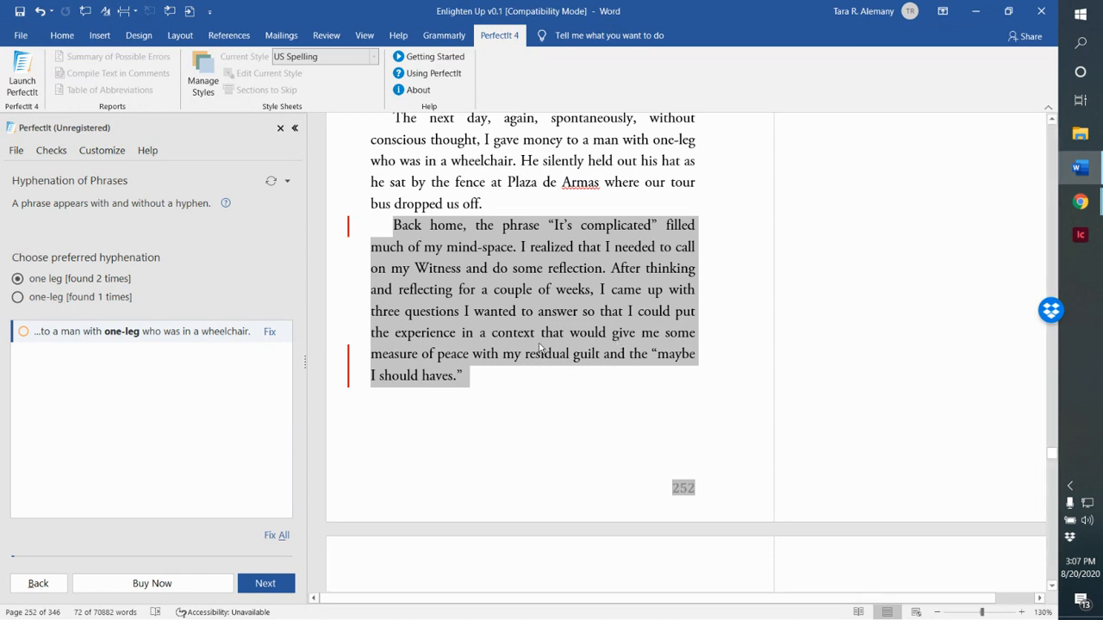
mouse_move(467, 312)
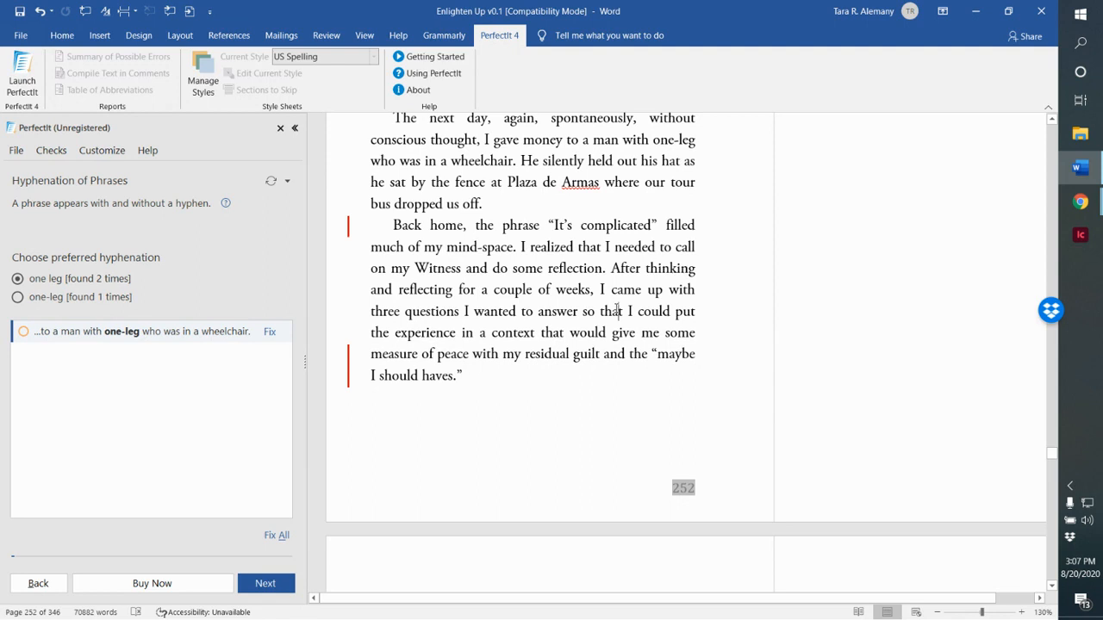
- Select and remove 'that' after 'so' in the 'Back home' paragraph
double_click(611, 311)
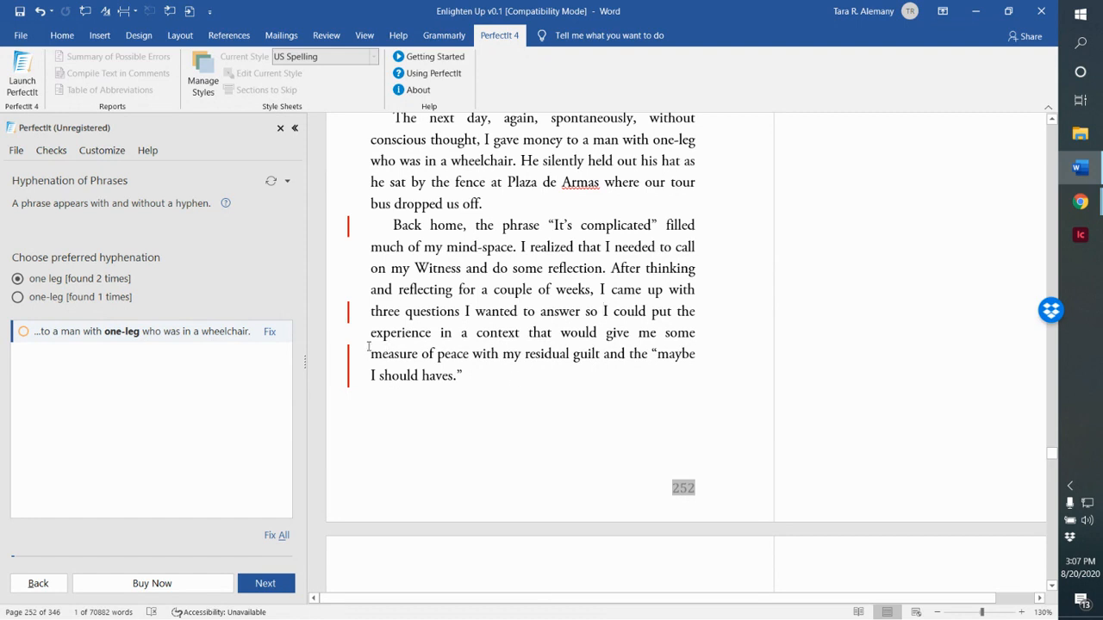
mouse_move(564, 379)
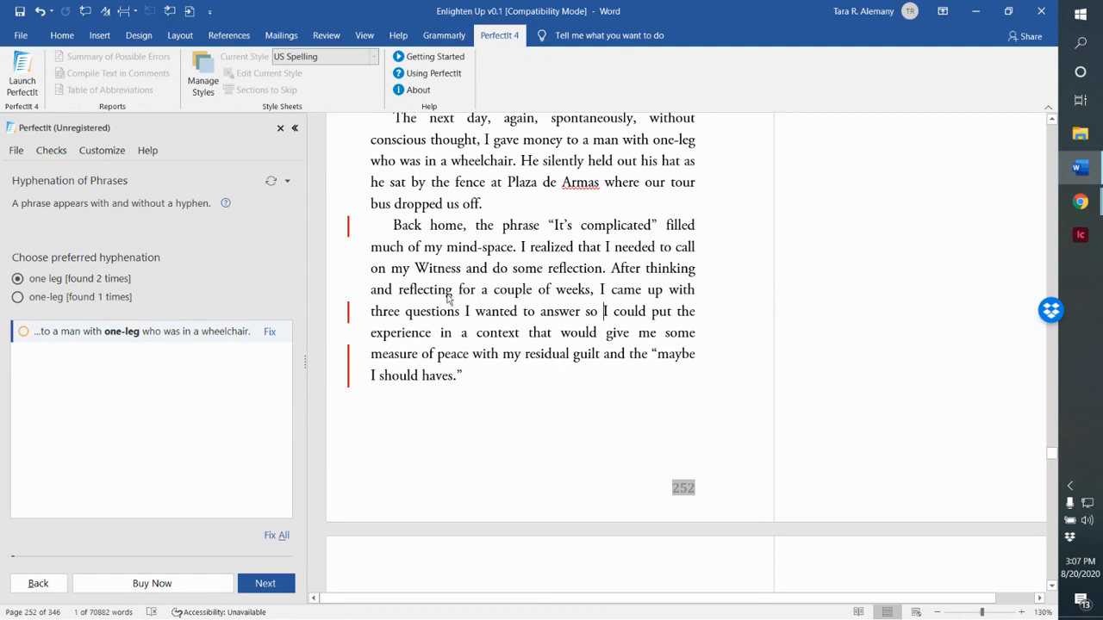
mouse_move(529, 294)
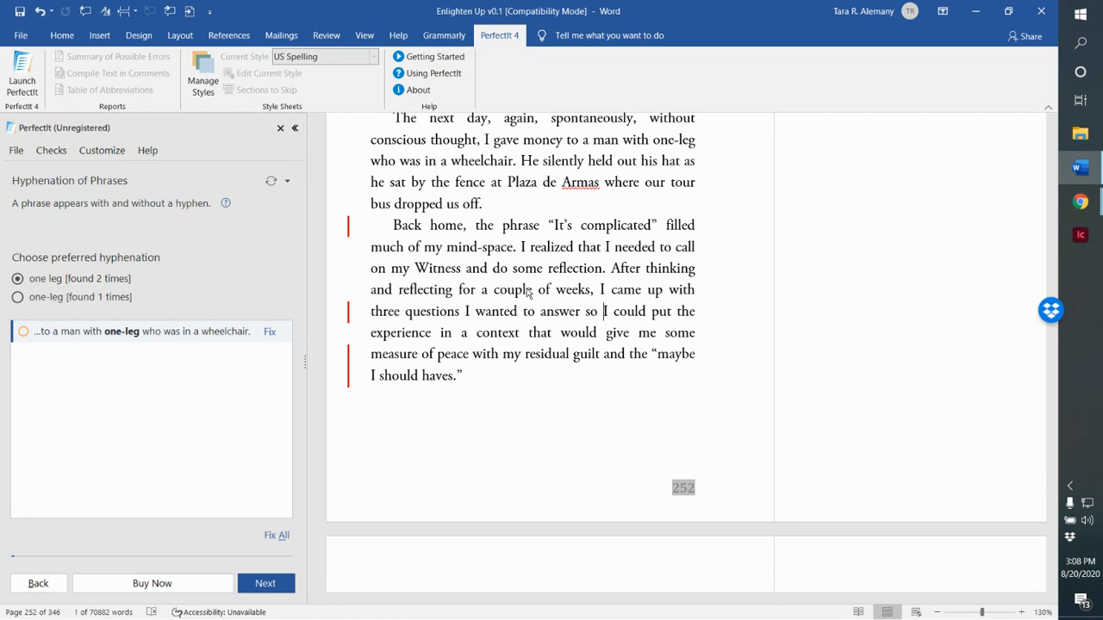
mouse_move(203, 404)
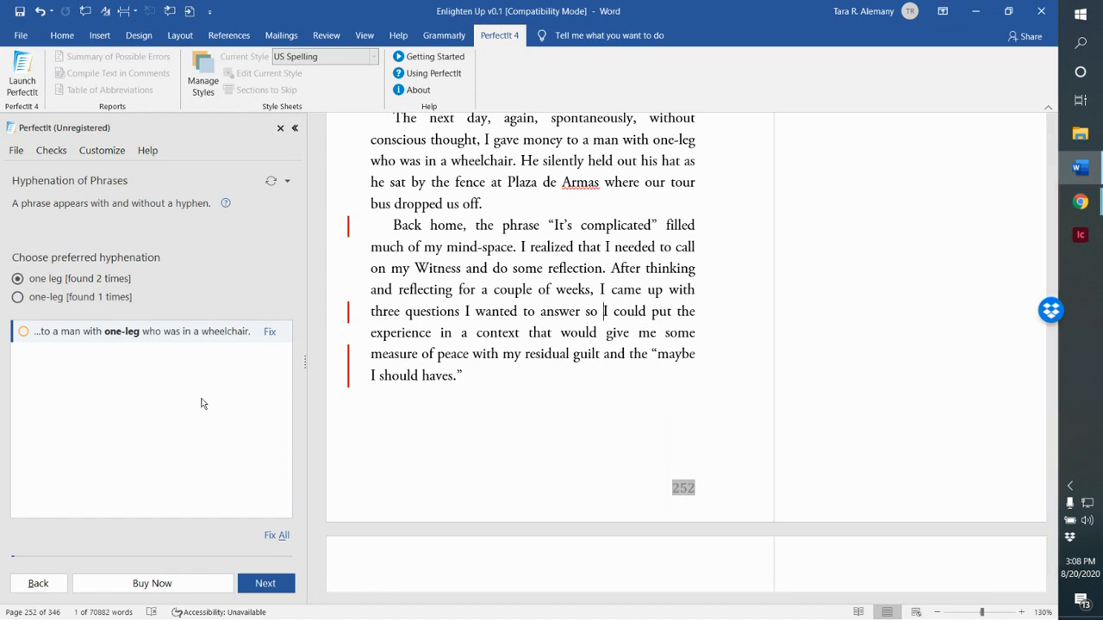
mouse_move(60, 226)
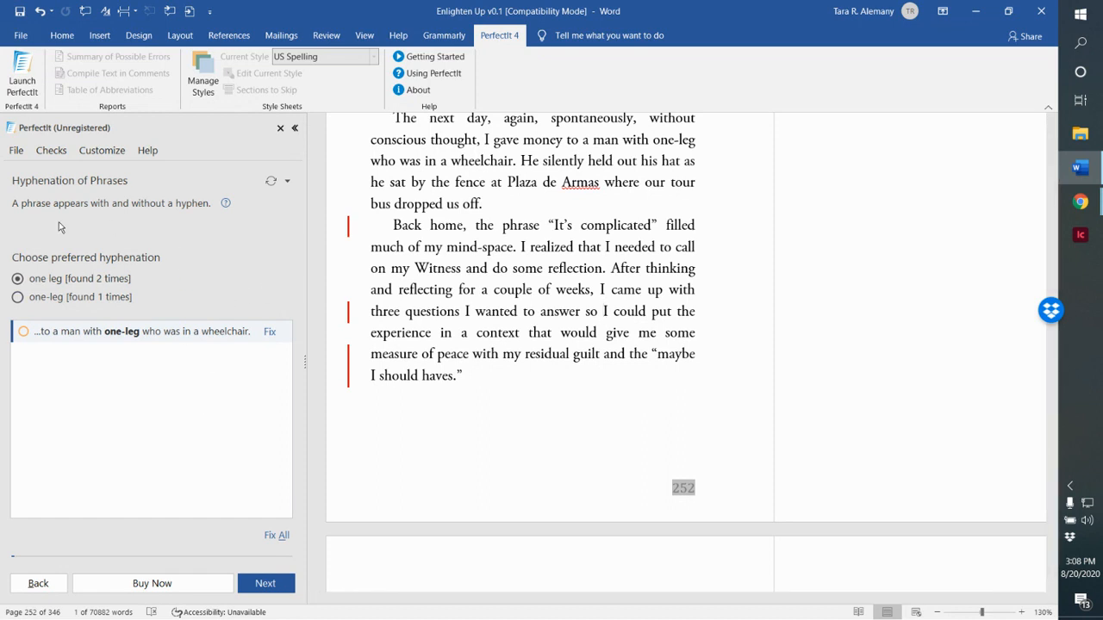
mouse_move(184, 288)
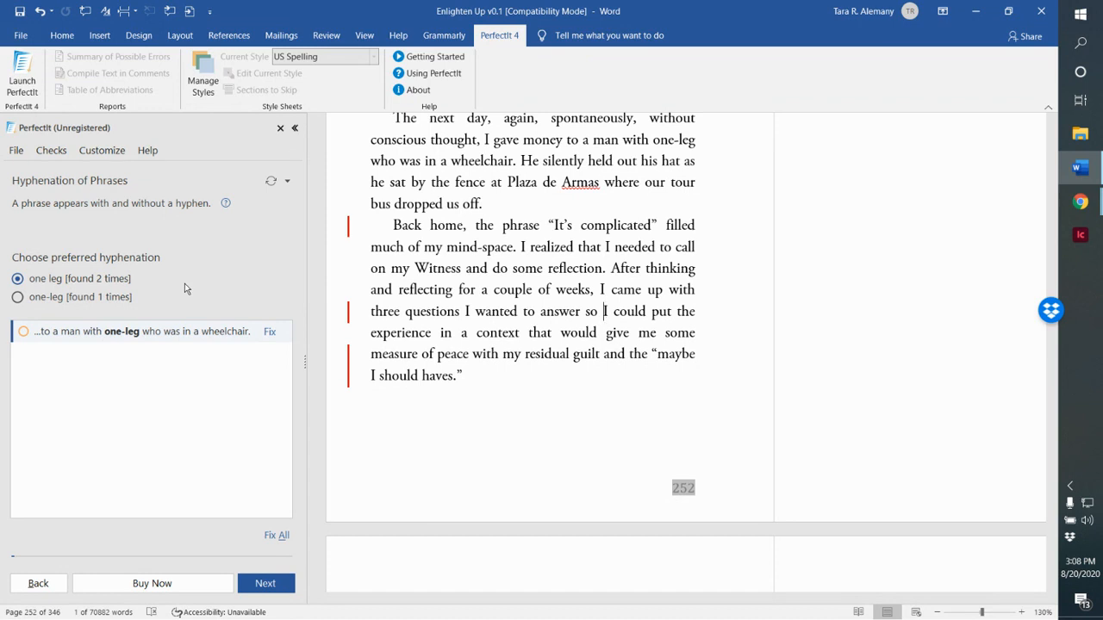
mouse_move(222, 286)
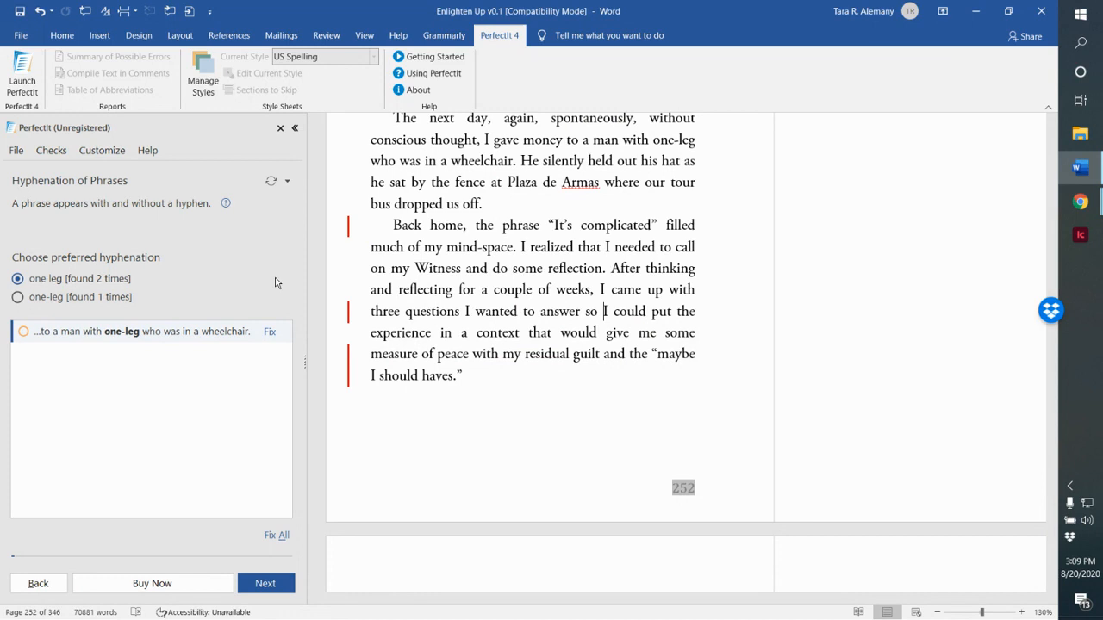
mouse_move(270, 255)
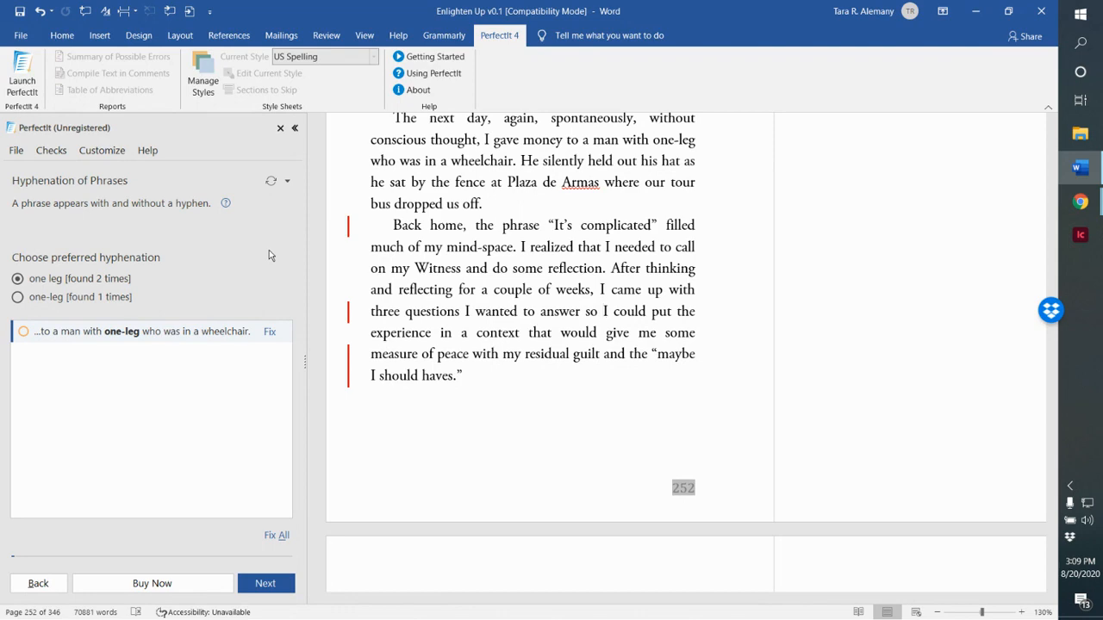
key("alt+tab")
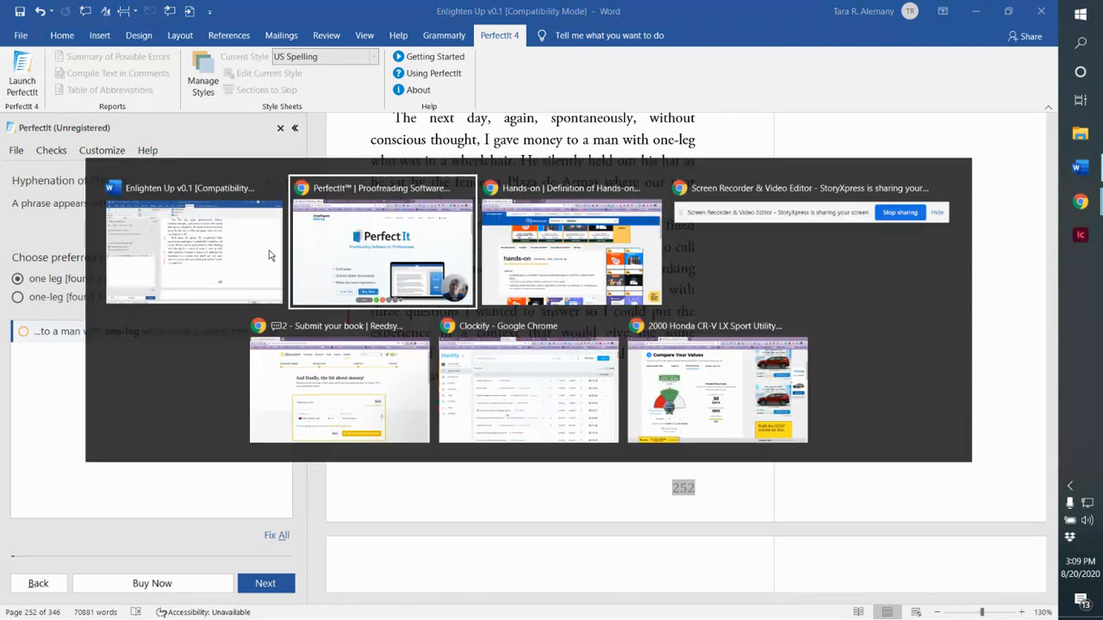